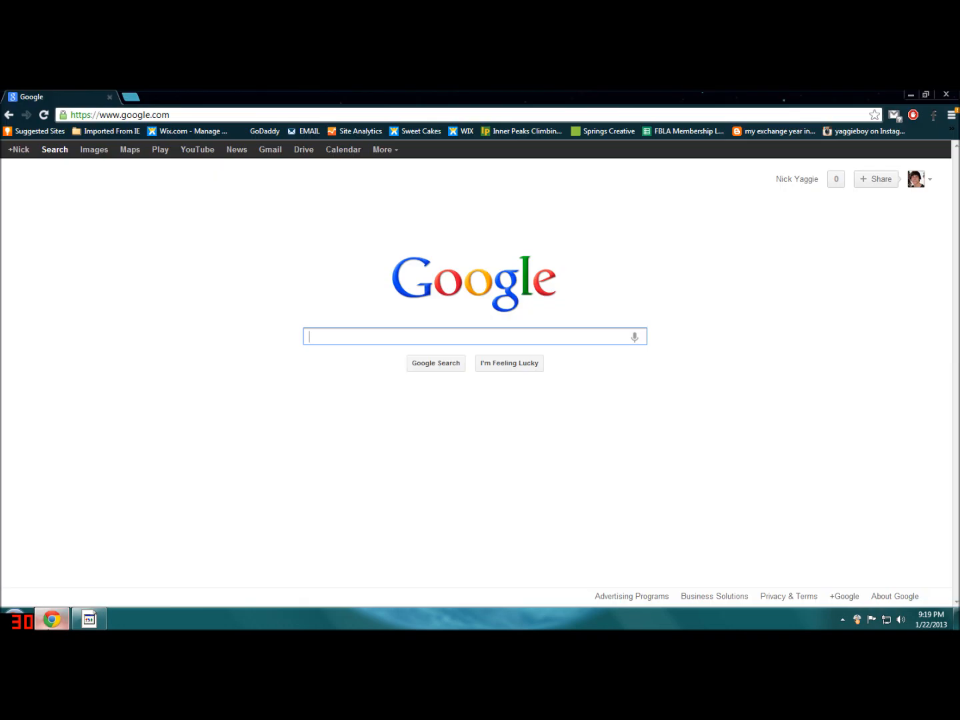
{"action": "mouse_move", "coordinate": [667, 421]}
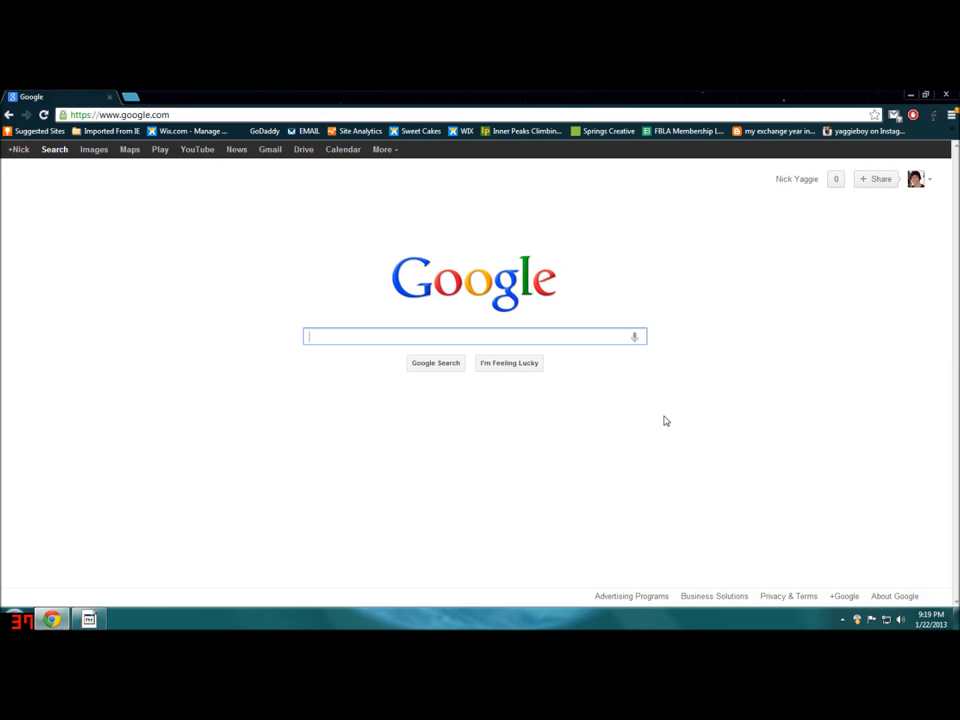
{"action": "mouse_move", "coordinate": [172, 173]}
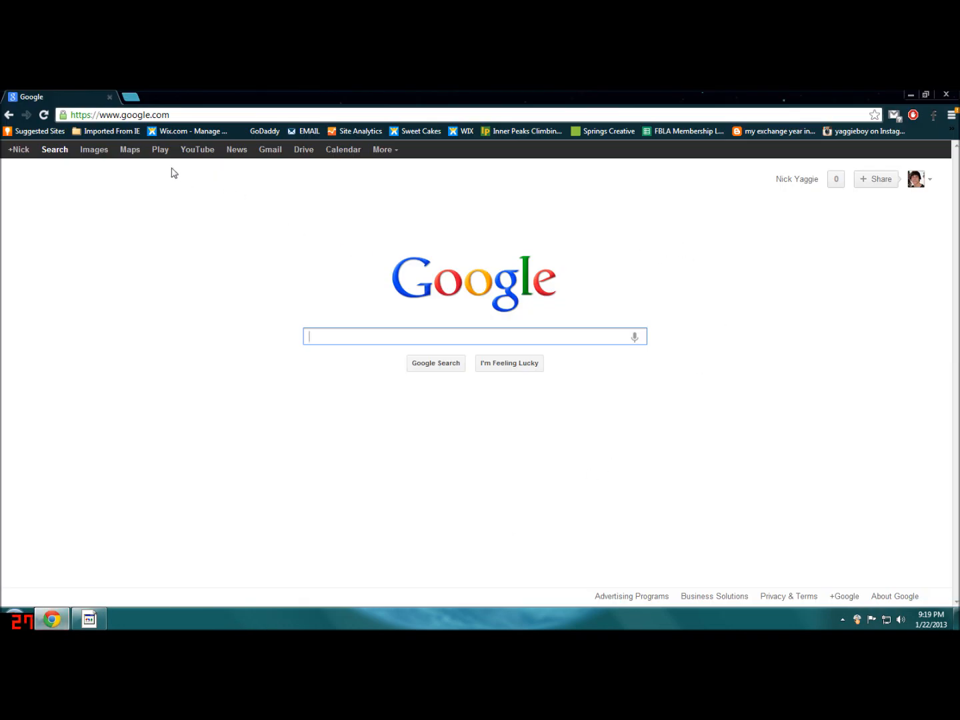
Reach the personal music library via Play in the Google bar and My Music.
{"action": "left_click", "coordinate": [160, 149]}
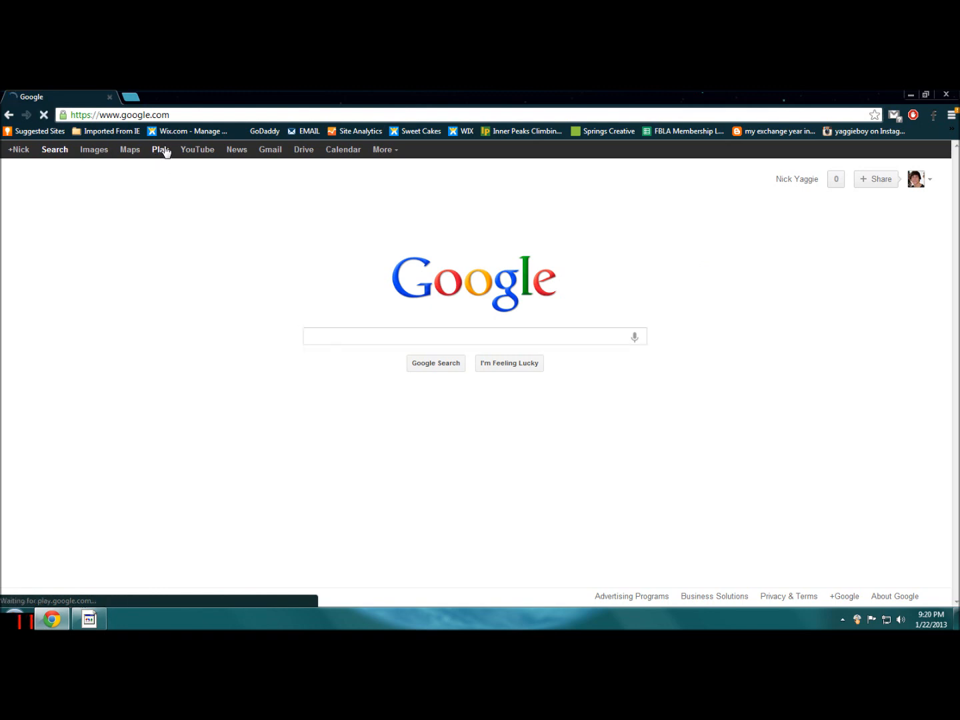
{"action": "left_click", "coordinate": [160, 150]}
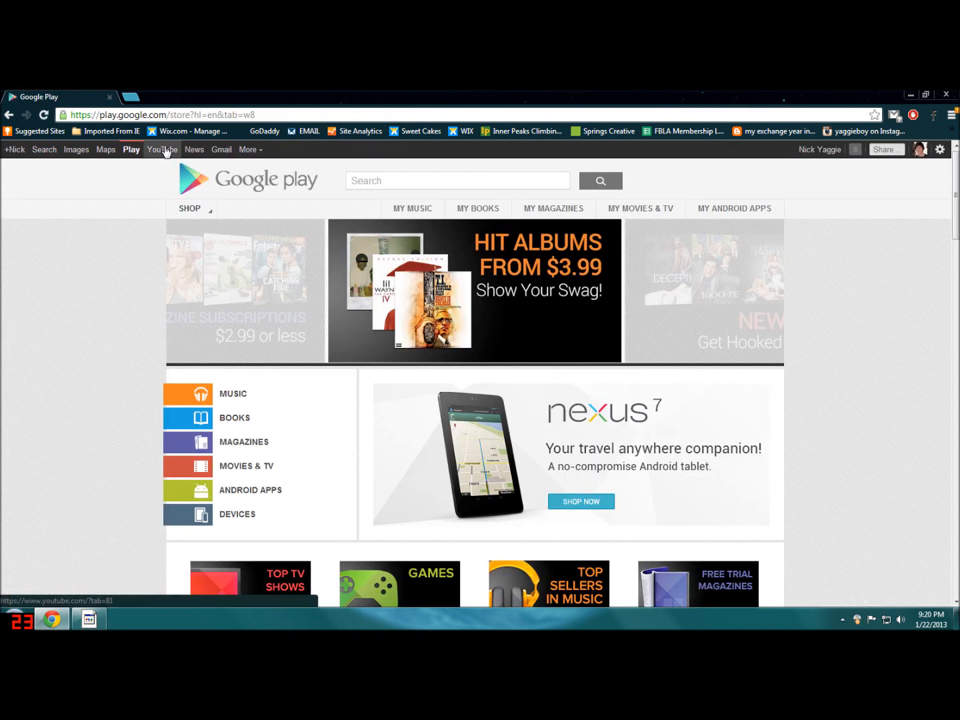
{"action": "mouse_move", "coordinate": [808, 168]}
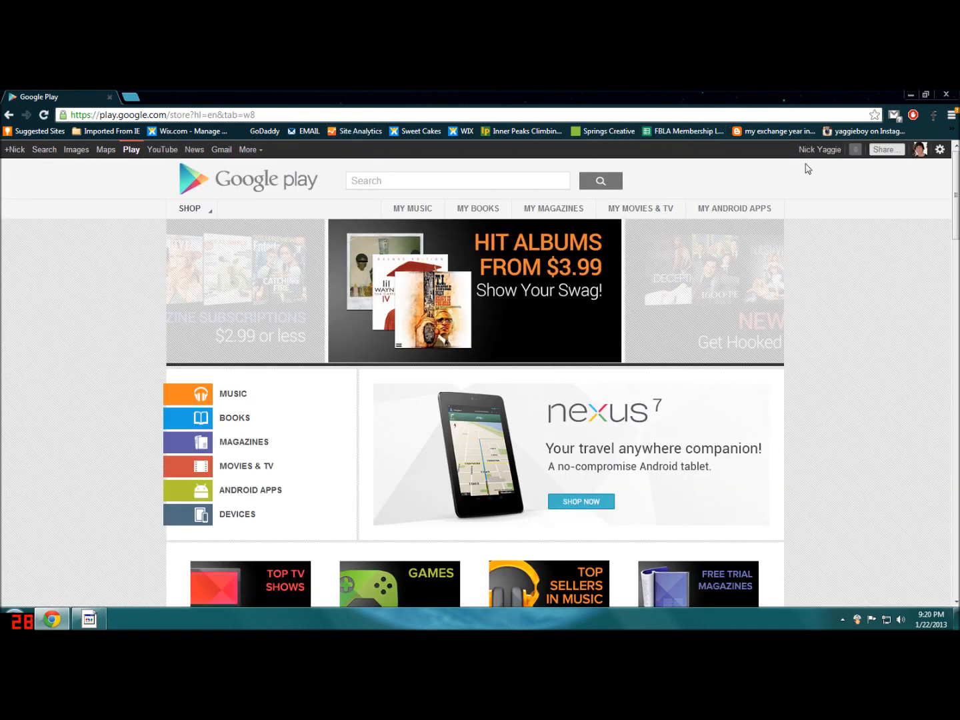
{"action": "mouse_move", "coordinate": [512, 197]}
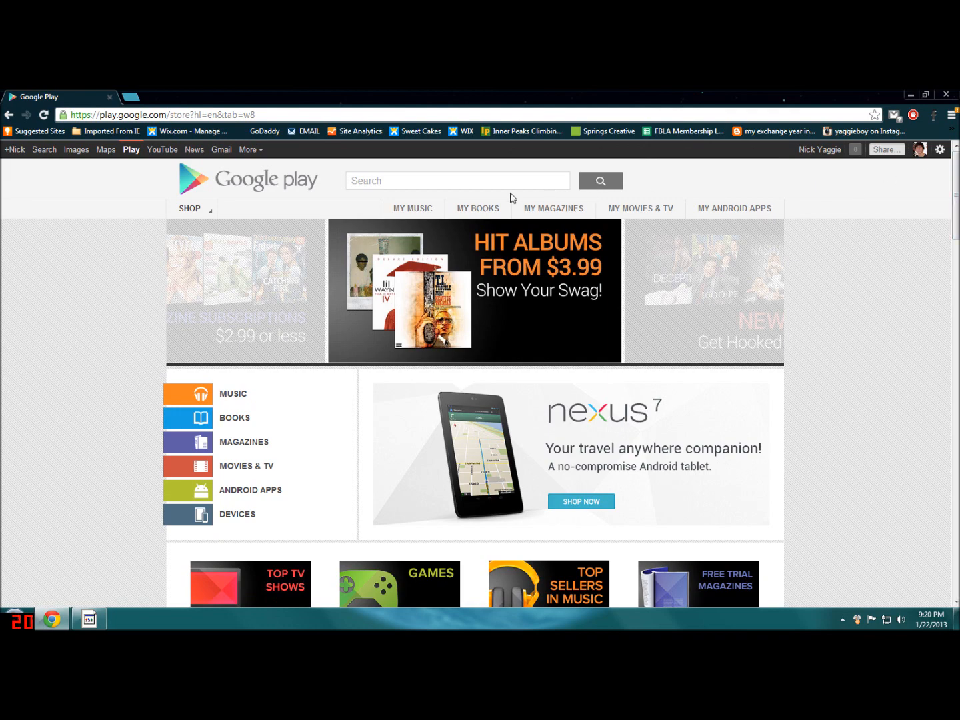
{"action": "left_click", "coordinate": [413, 208]}
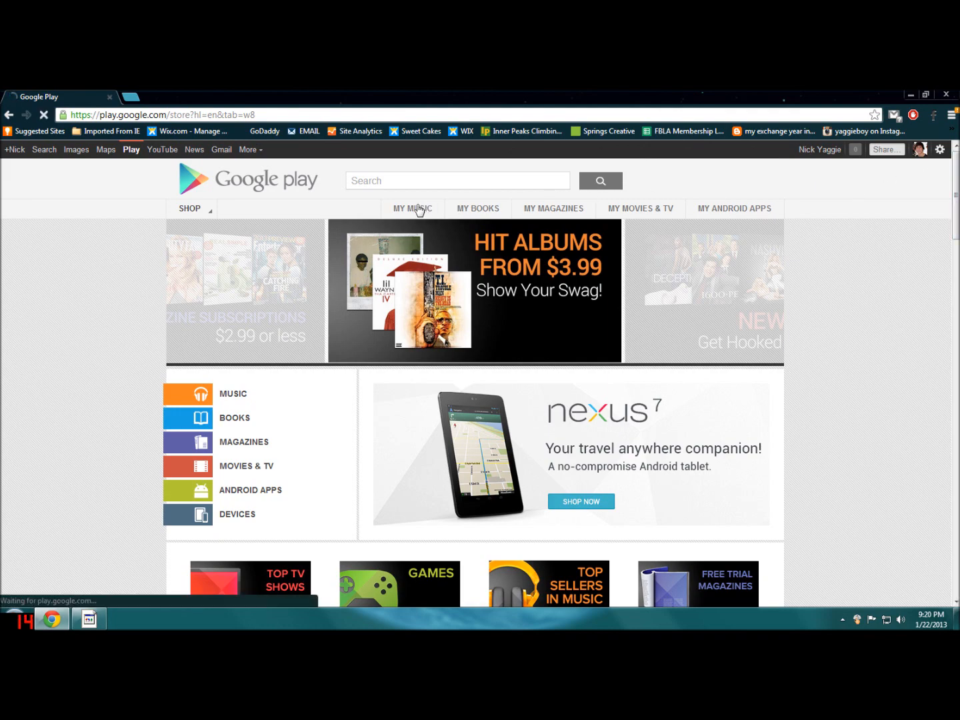
{"action": "left_click", "coordinate": [411, 208]}
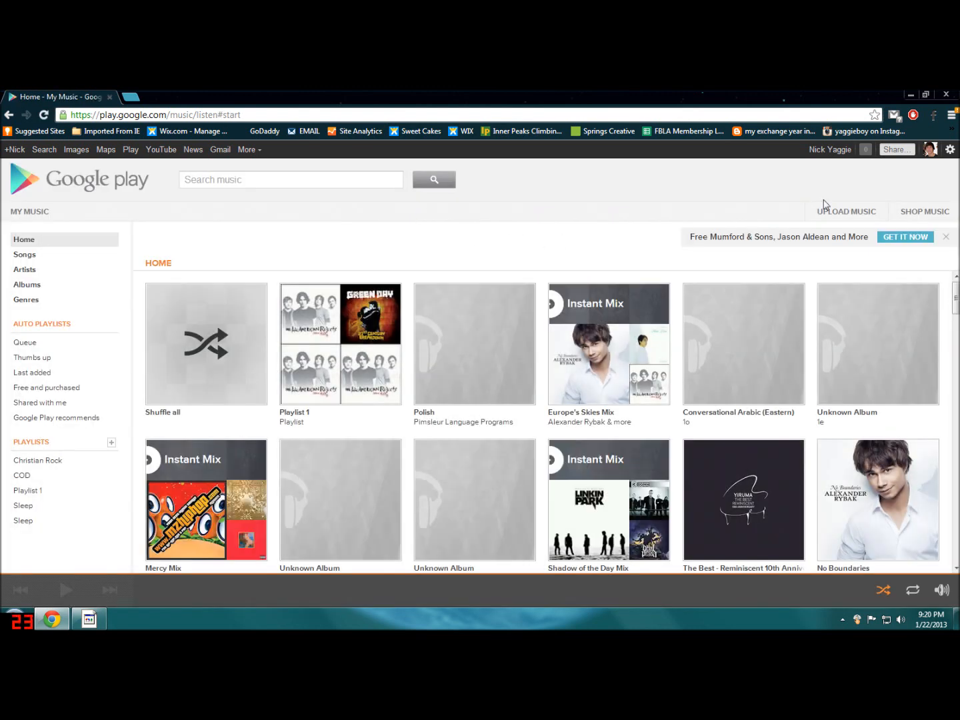
Download Music Manager from the Upload Music page and run the installer past the security warning.
{"action": "left_click", "coordinate": [845, 210]}
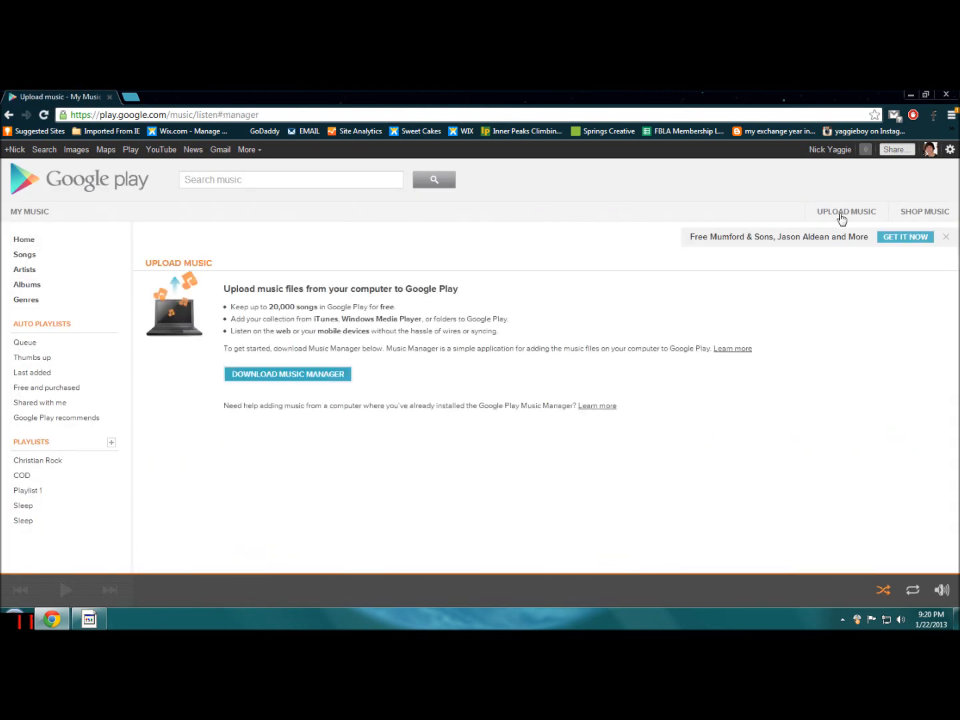
{"action": "mouse_move", "coordinate": [94, 250]}
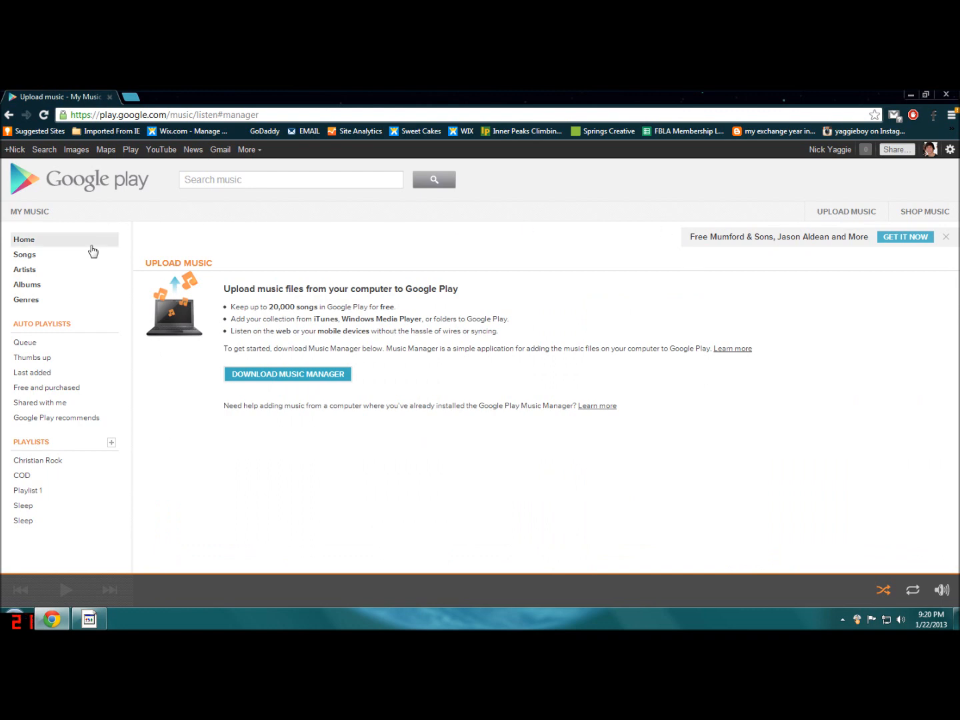
{"action": "mouse_move", "coordinate": [258, 433]}
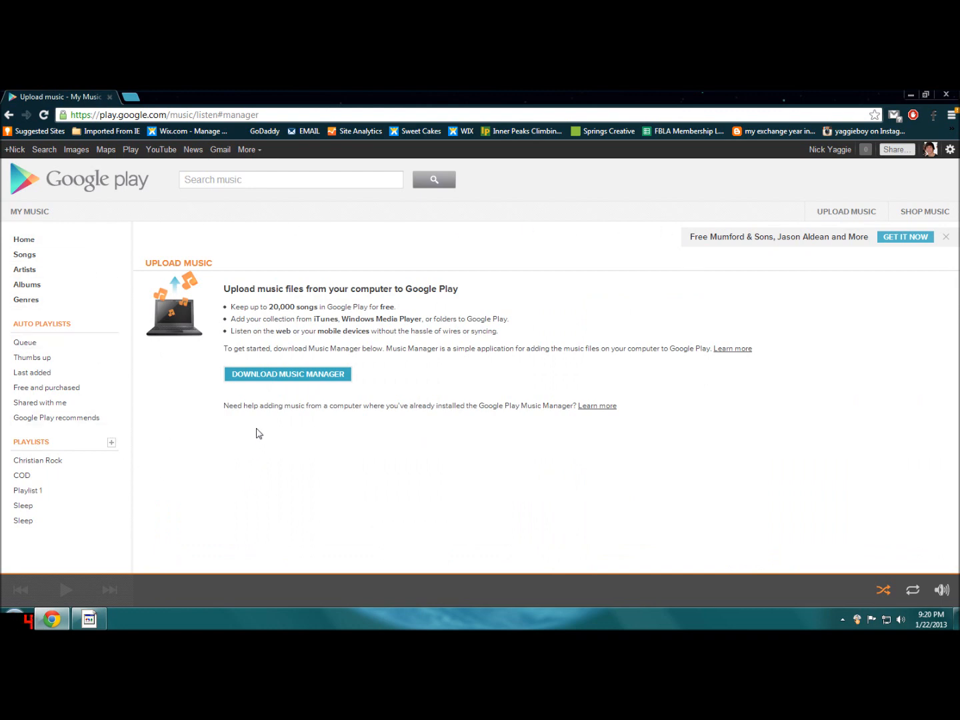
{"action": "left_click", "coordinate": [288, 373]}
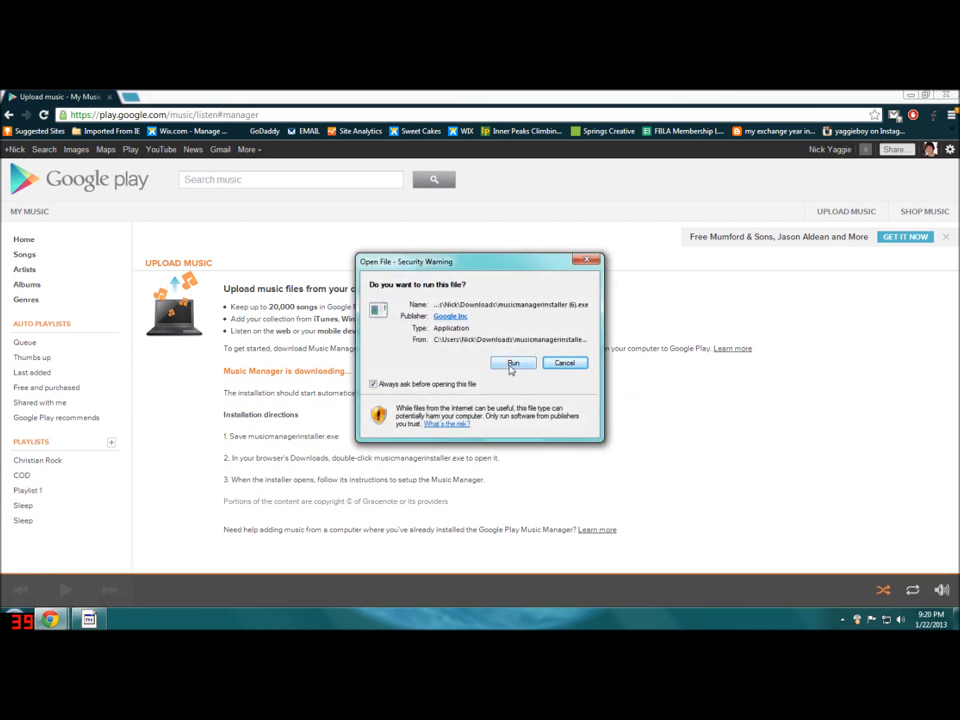
{"action": "left_click", "coordinate": [512, 363]}
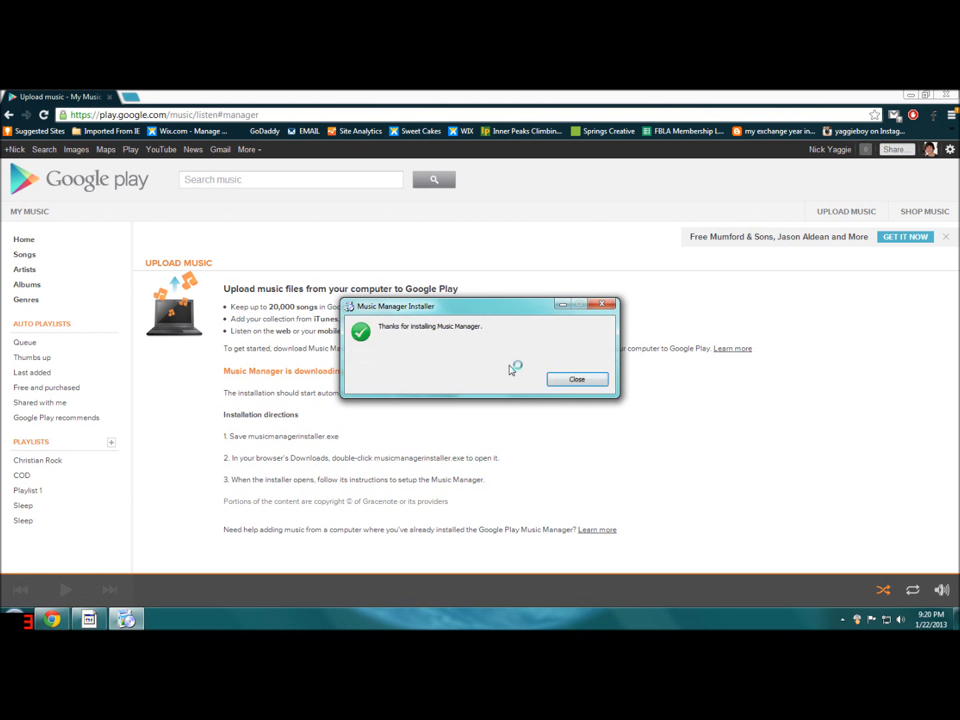
Close the installer, pass the welcome screen and sign in with the Google account email and password.
{"action": "left_click", "coordinate": [576, 378]}
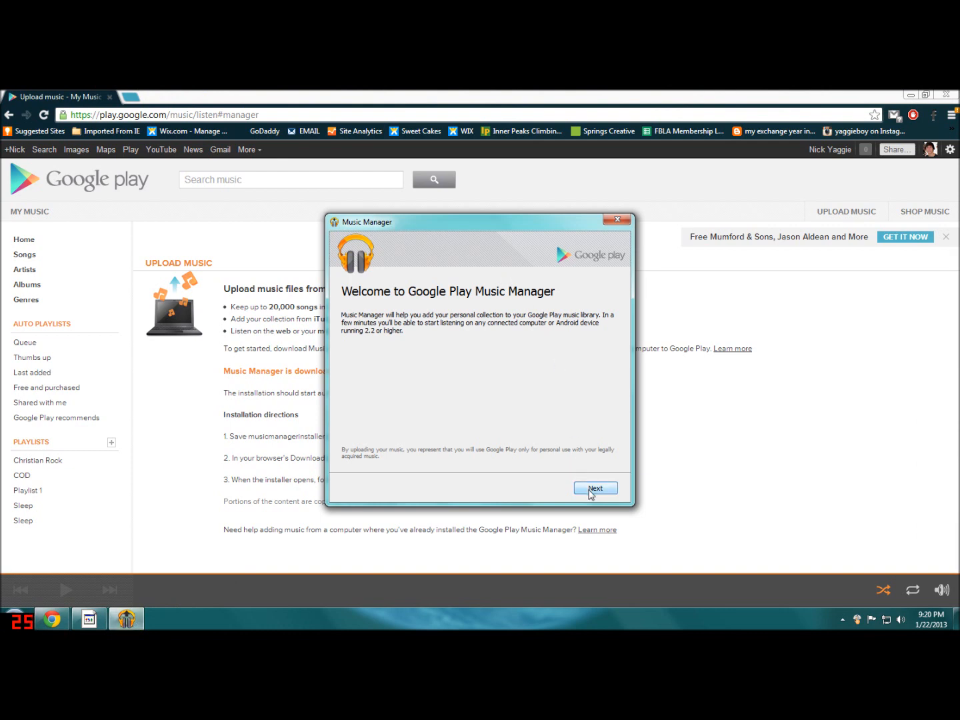
{"action": "left_click", "coordinate": [595, 488]}
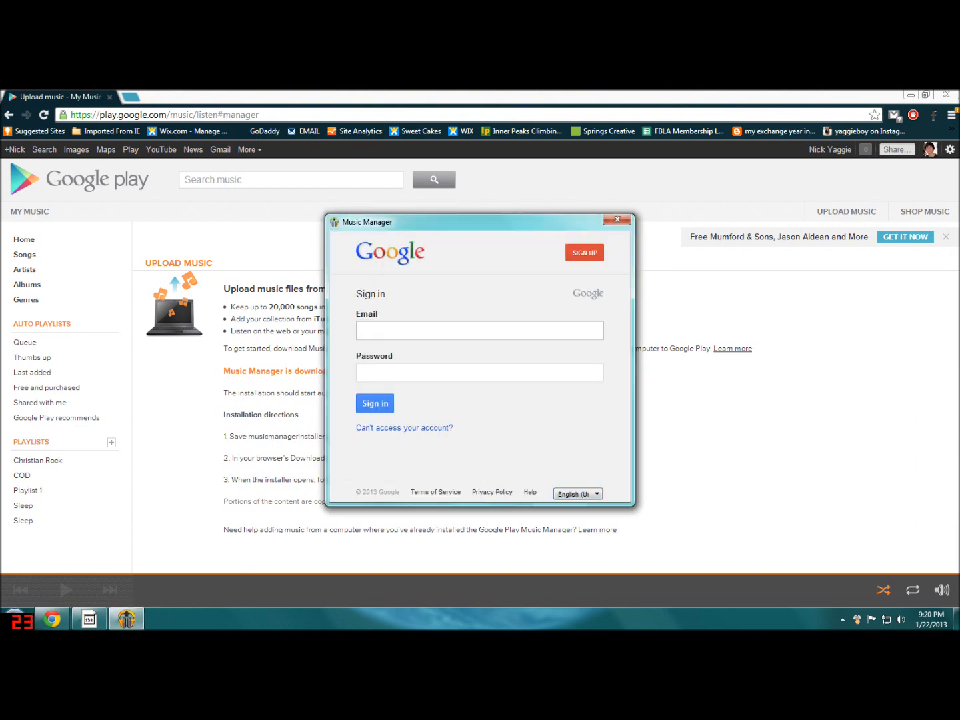
{"action": "left_click", "coordinate": [478, 330]}
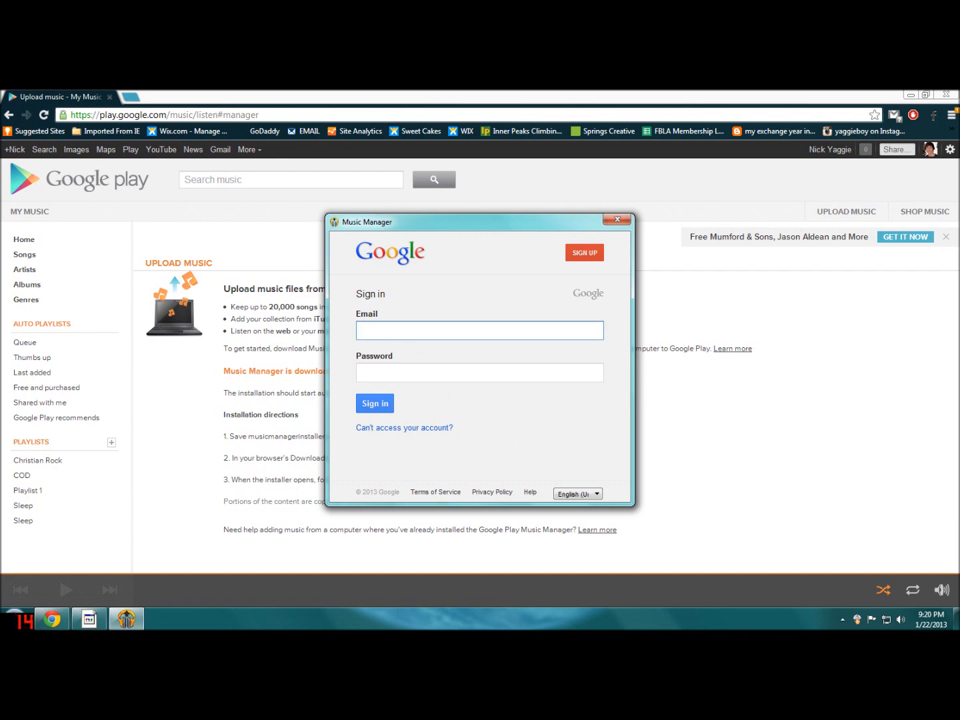
{"action": "type", "text": "ya"}
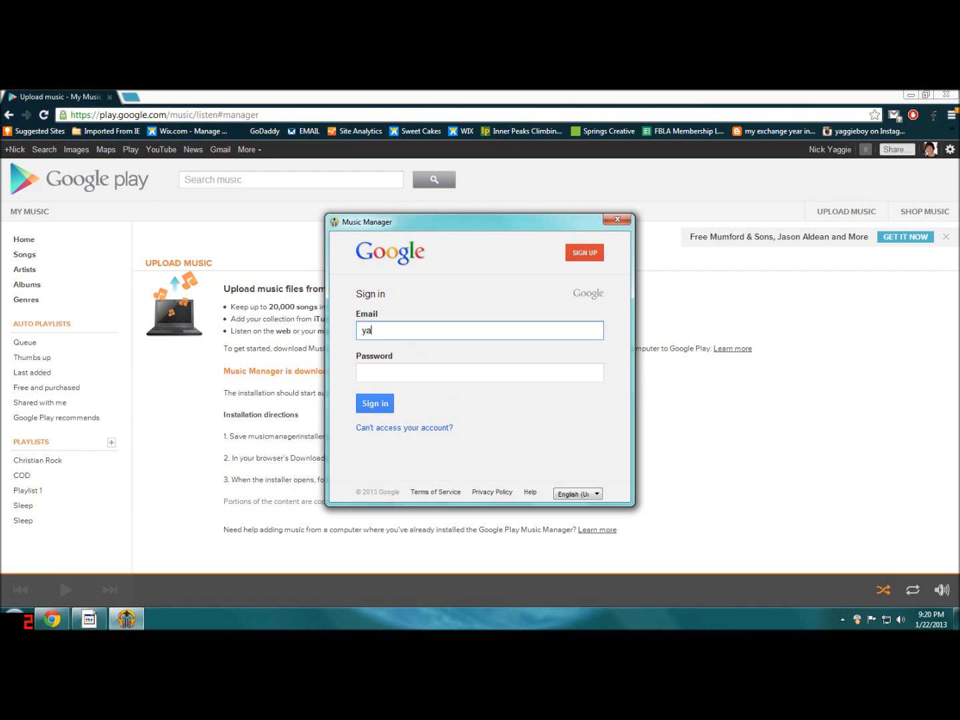
{"action": "left_click", "coordinate": [375, 403]}
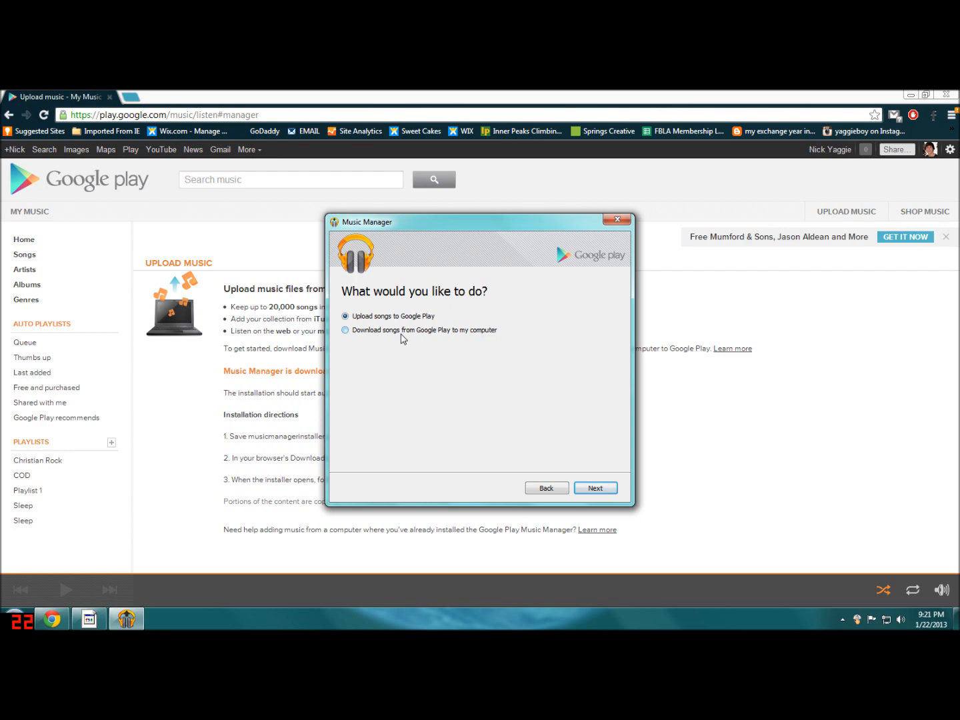
{"action": "mouse_move", "coordinate": [365, 348]}
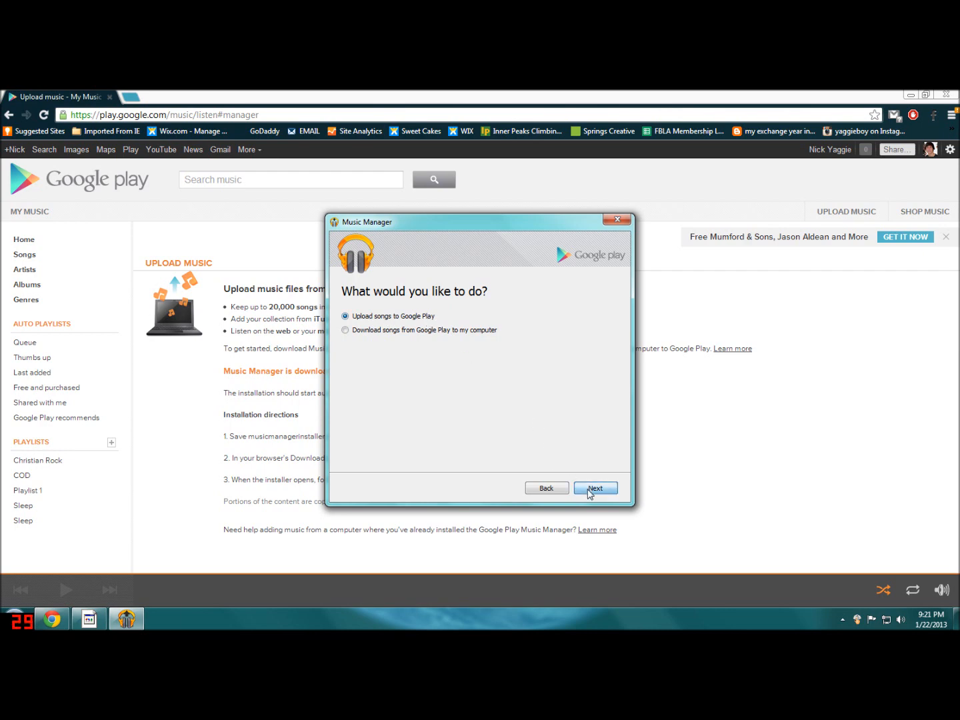
Choose to upload songs and set the collection source to Other folders instead of iTunes, WMP or My Music.
{"action": "left_click", "coordinate": [595, 488]}
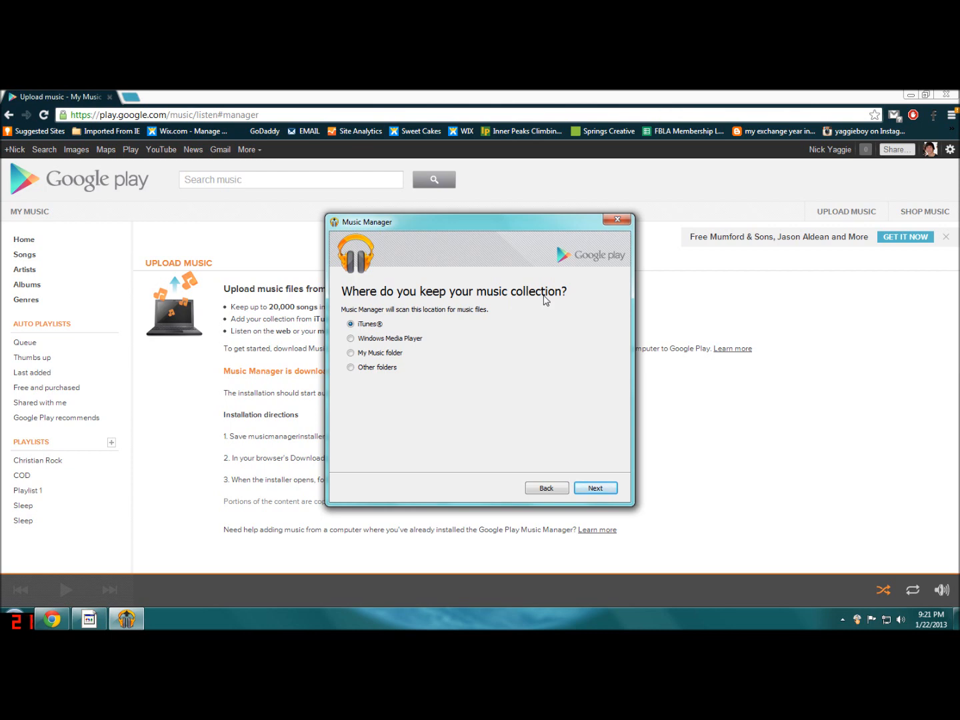
{"action": "mouse_move", "coordinate": [466, 344]}
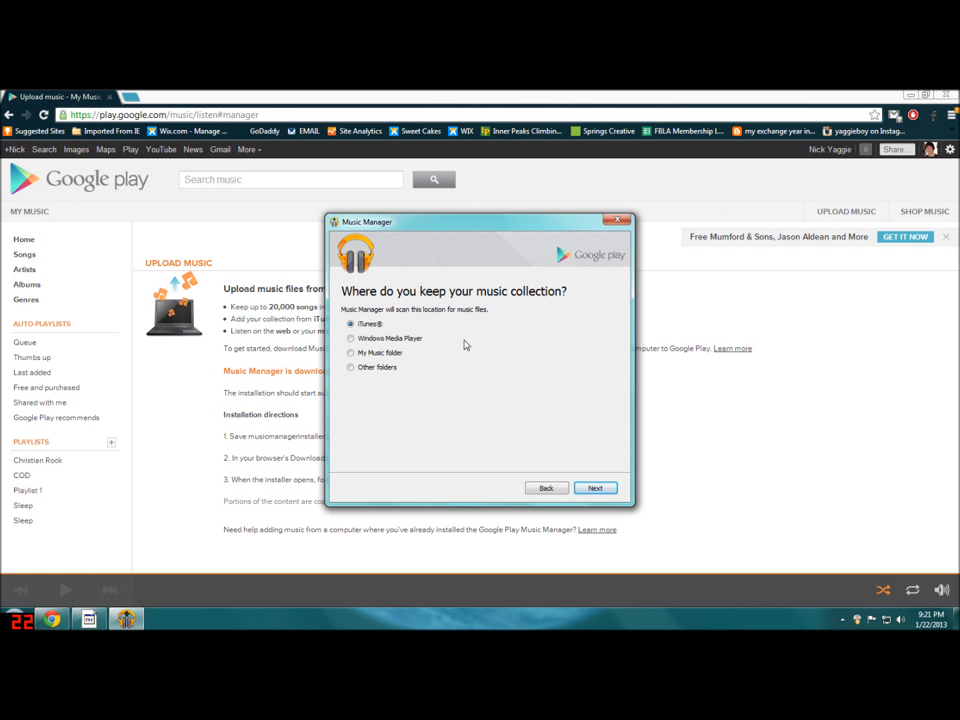
{"action": "mouse_move", "coordinate": [349, 348]}
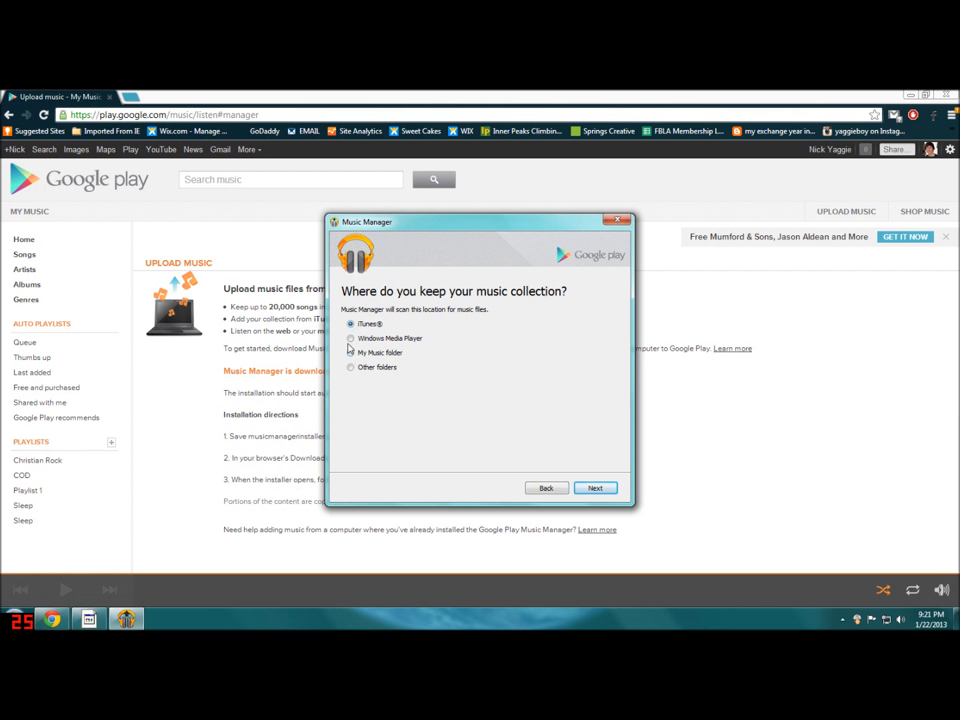
{"action": "left_click", "coordinate": [351, 339]}
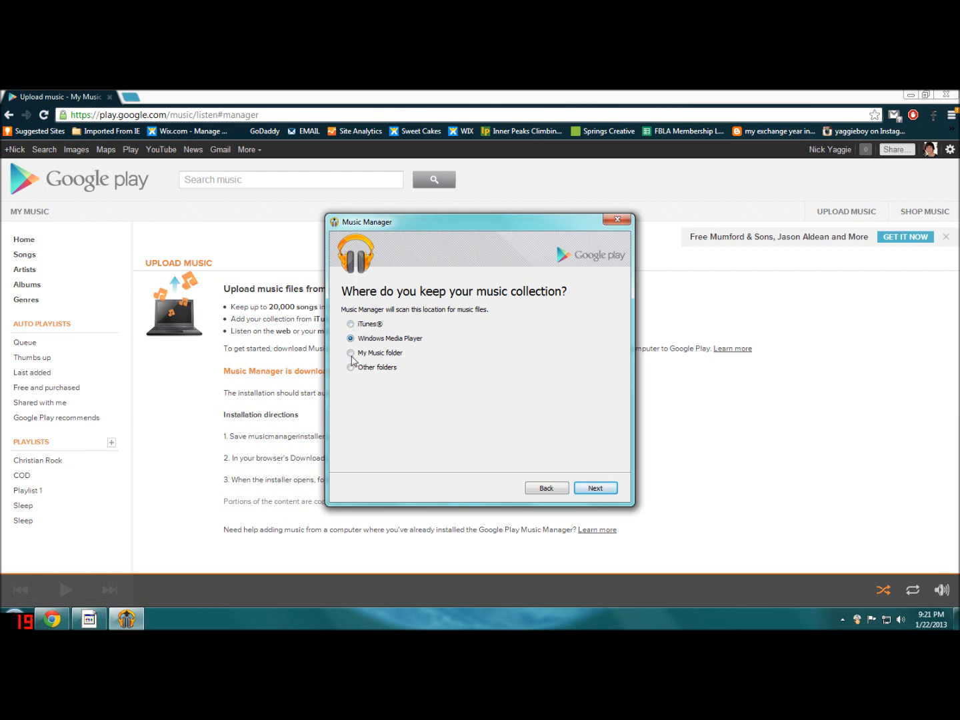
{"action": "left_click", "coordinate": [352, 352]}
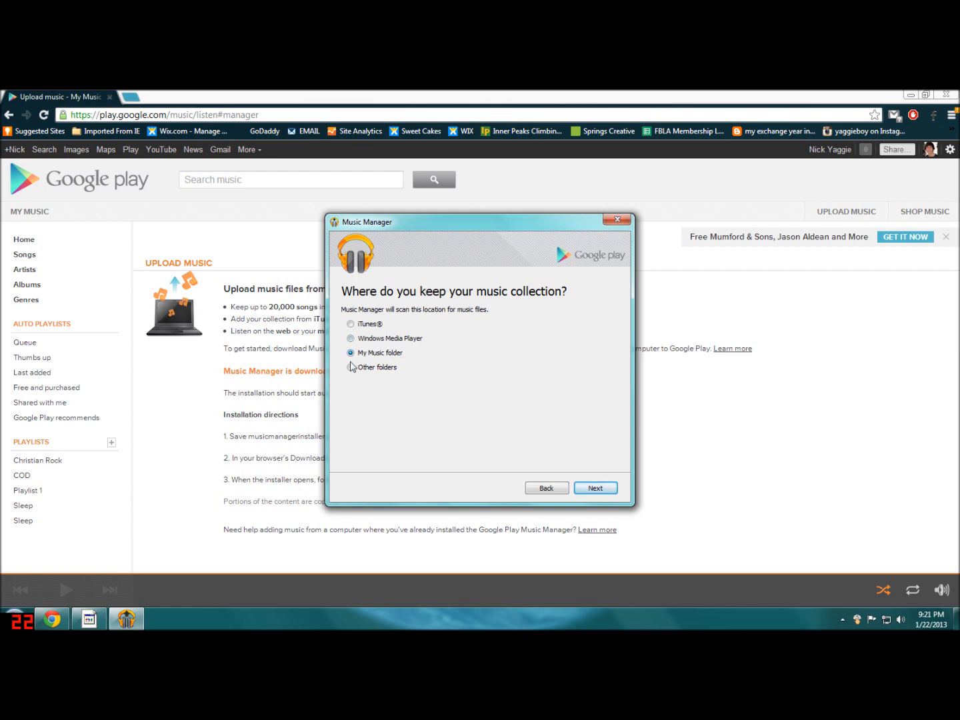
{"action": "left_click", "coordinate": [352, 367]}
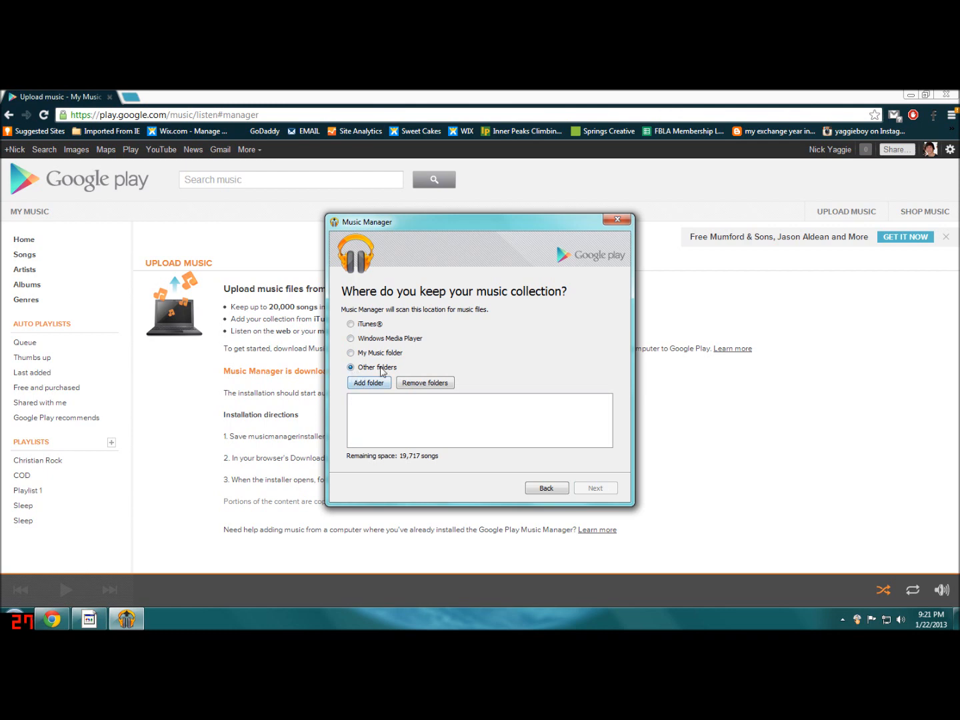
Add the Google Play folder under My Music, holding 4 songs, as the folder to scan and continue.
{"action": "left_click", "coordinate": [368, 381]}
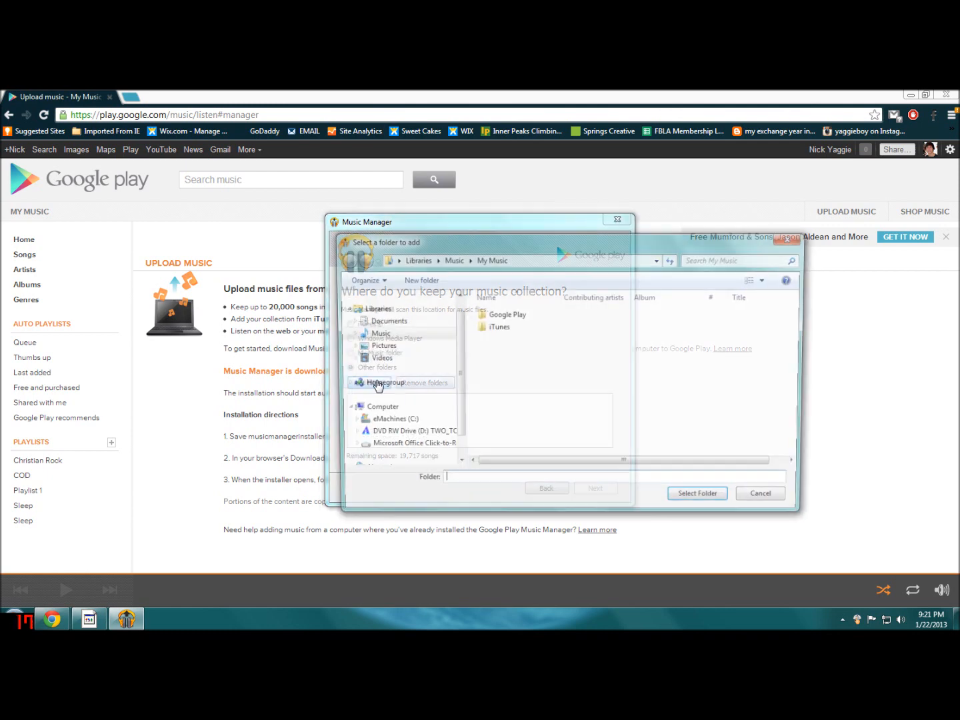
{"action": "left_click", "coordinate": [505, 315]}
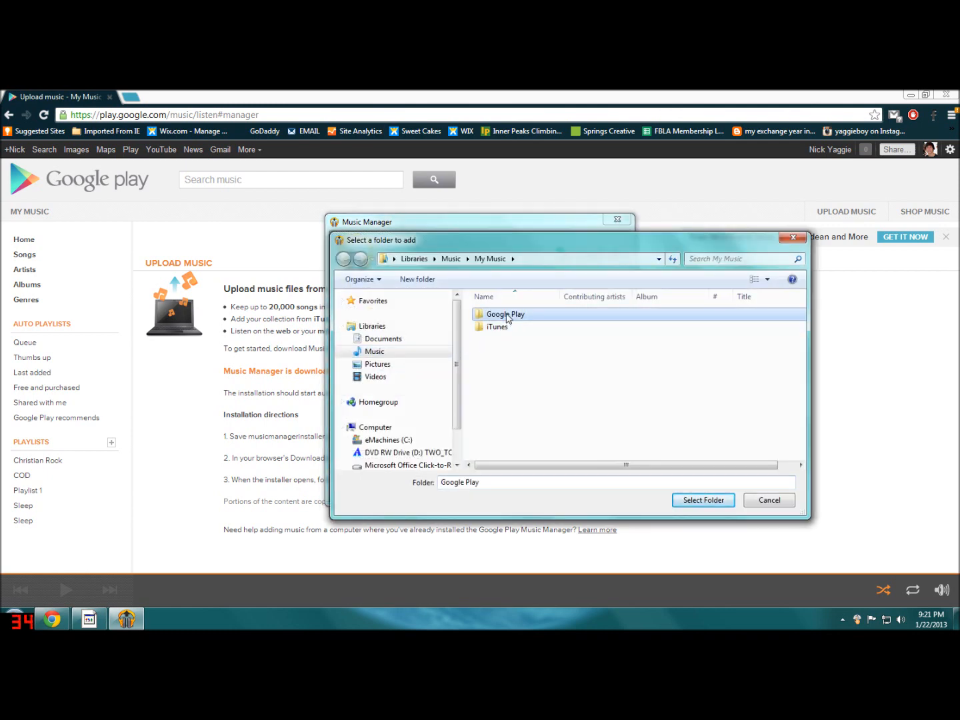
{"action": "left_click", "coordinate": [703, 500]}
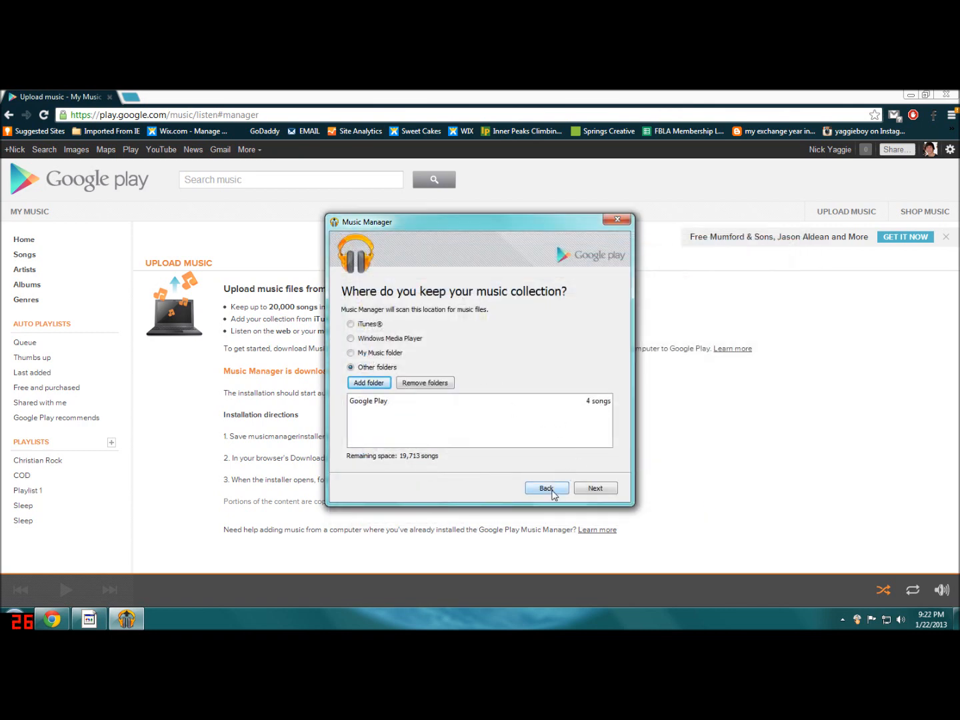
{"action": "left_click", "coordinate": [595, 489]}
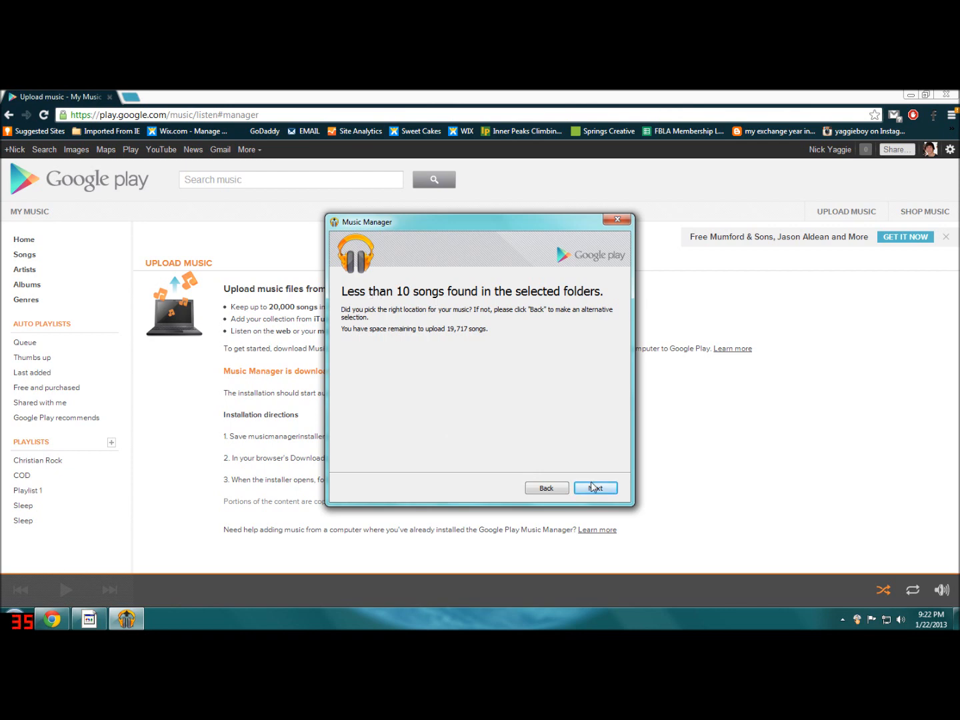
Accept the fewer-than-10-songs notice and answer the automatic future uploads question.
{"action": "left_click", "coordinate": [594, 488]}
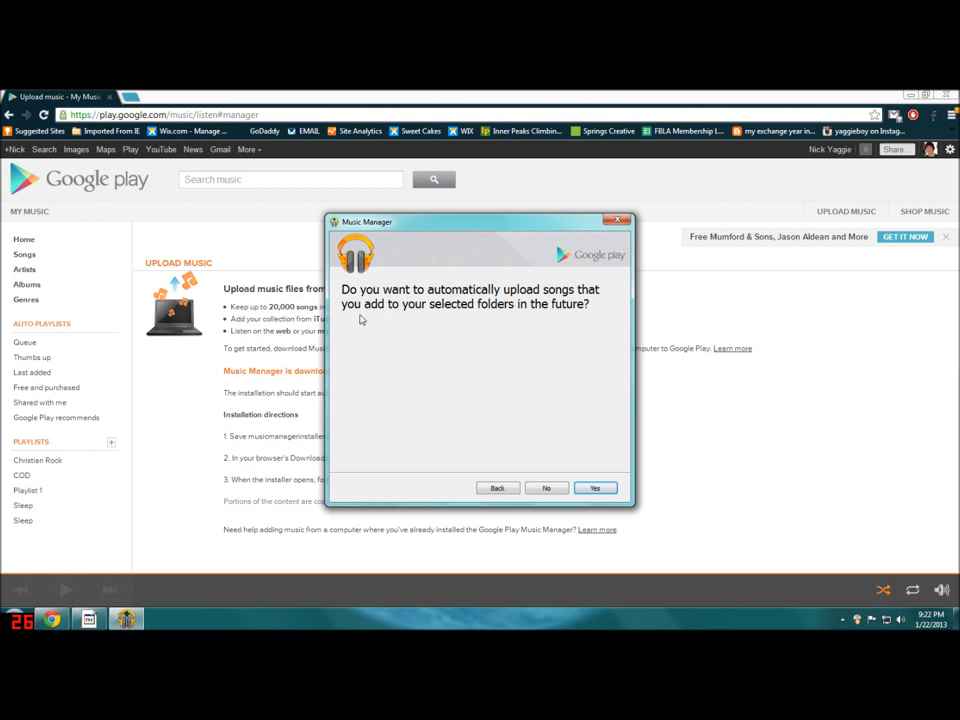
{"action": "mouse_move", "coordinate": [560, 326]}
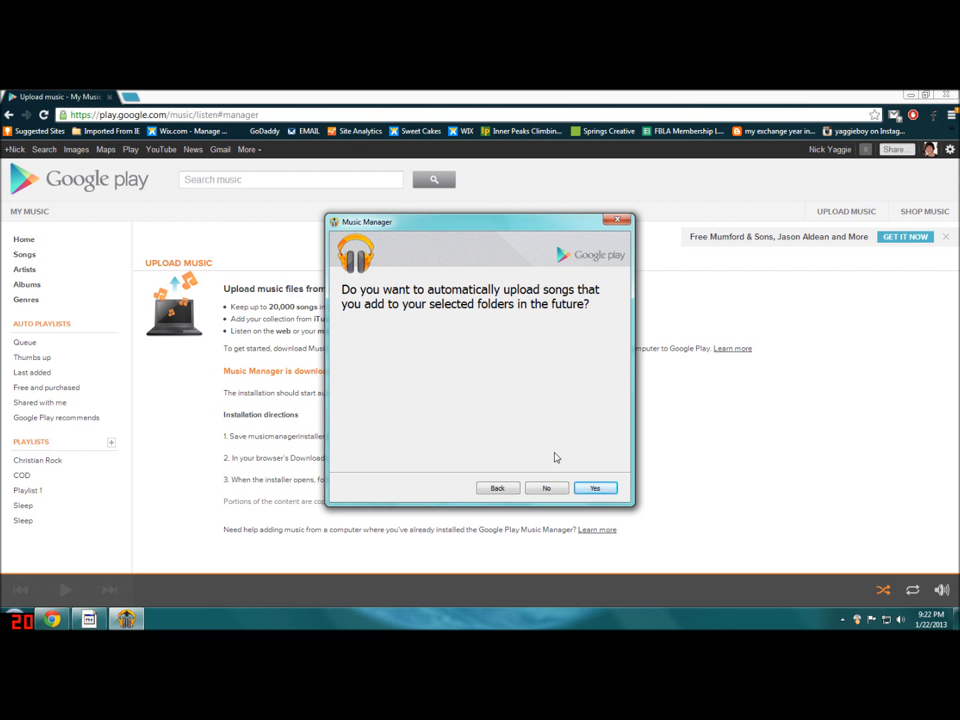
{"action": "left_click", "coordinate": [594, 488]}
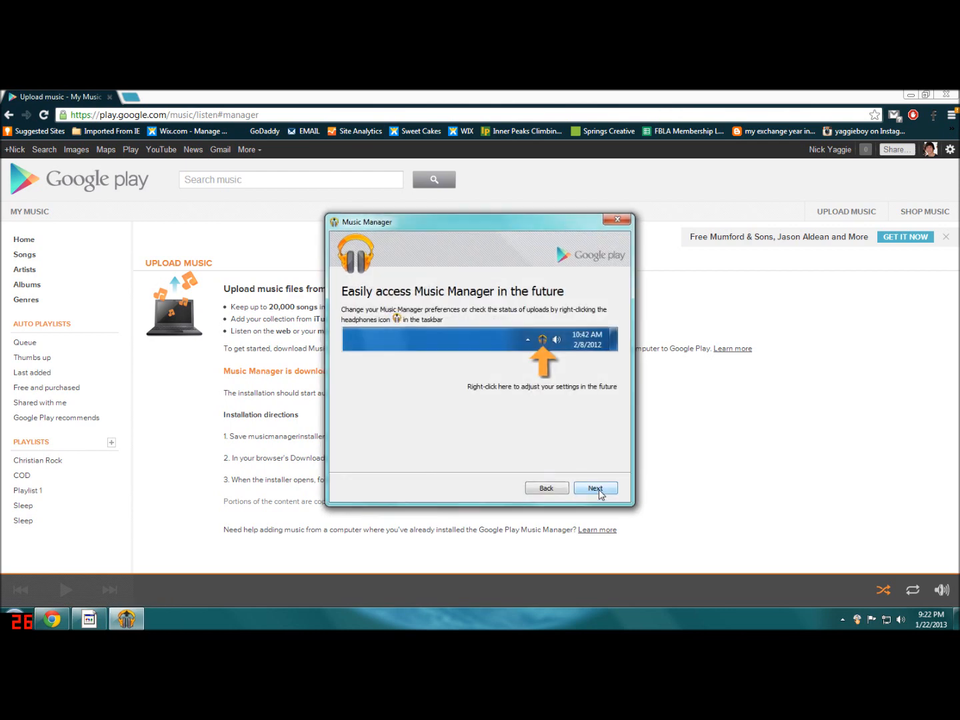
{"action": "mouse_move", "coordinate": [362, 296]}
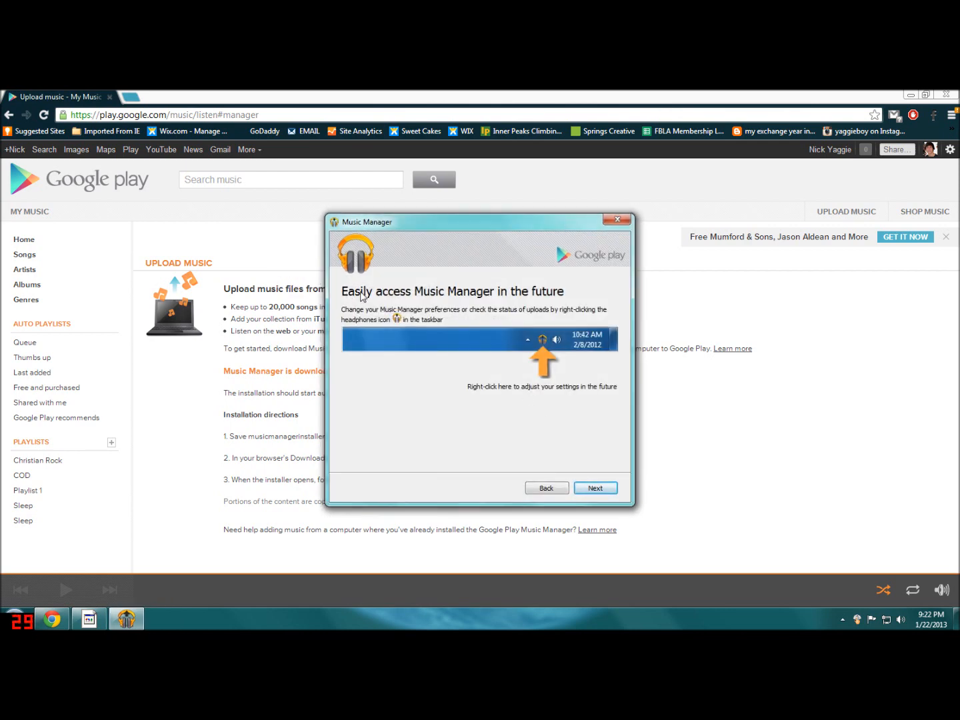
{"action": "mouse_move", "coordinate": [685, 309]}
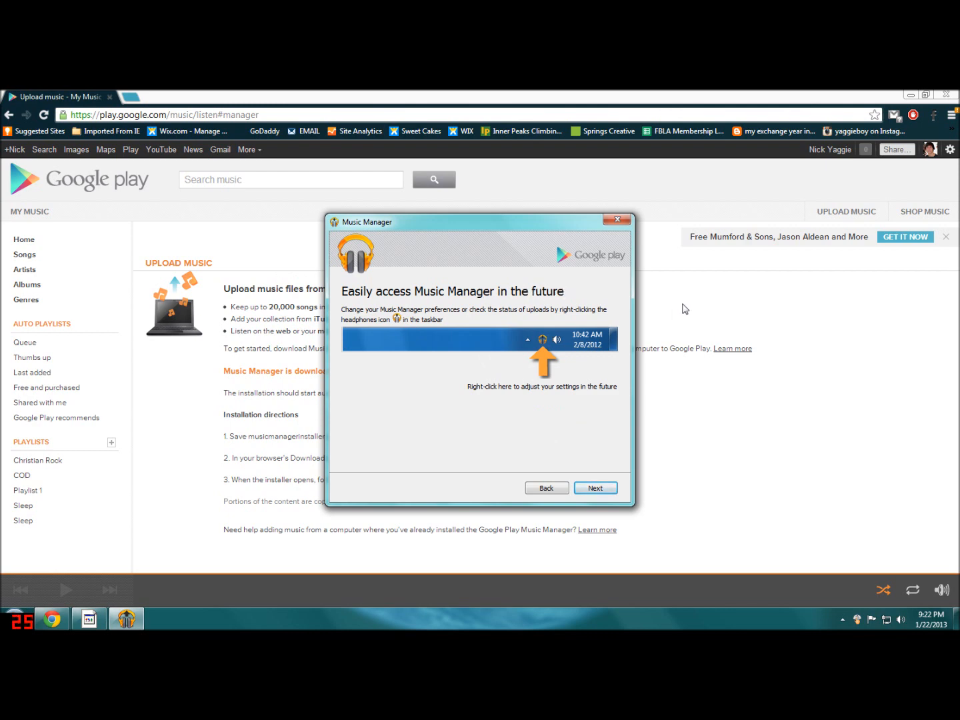
Finish setup from the taskbar quick-access tip so music preparation for upload begins.
{"action": "left_click", "coordinate": [844, 620]}
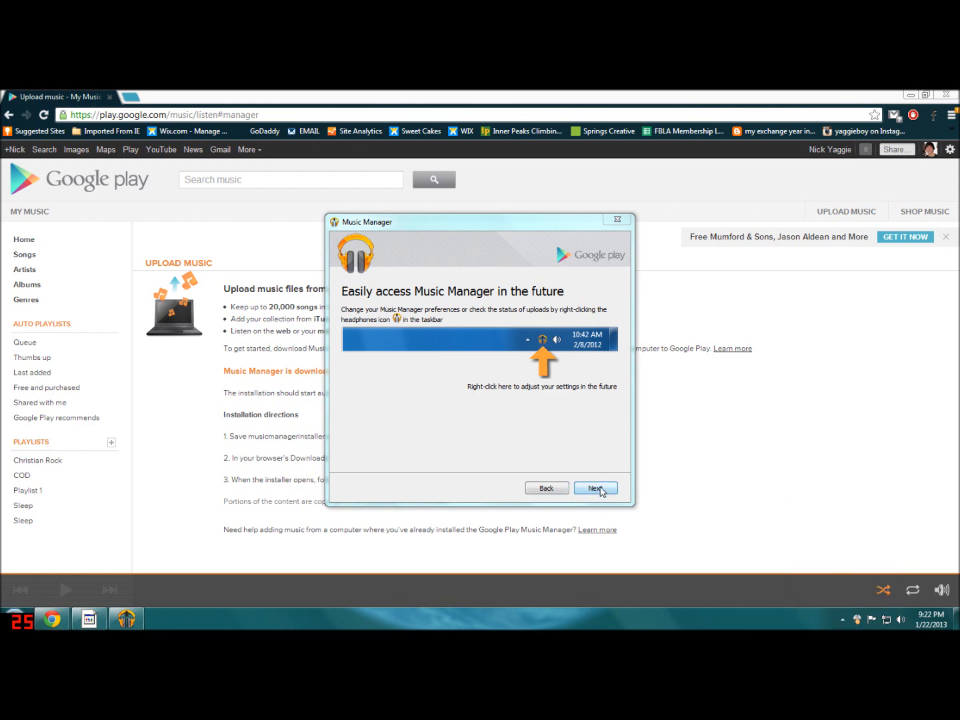
{"action": "left_click", "coordinate": [595, 488]}
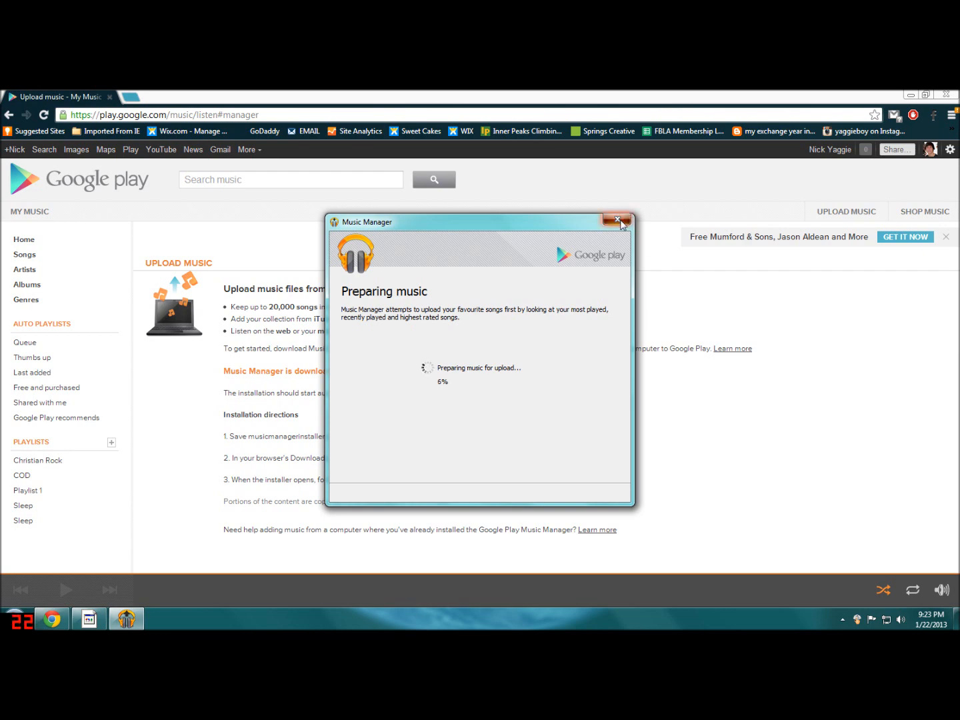
Close and relaunch Music Manager, then sign in again with the yaggiienick@g account.
{"action": "left_click", "coordinate": [618, 220]}
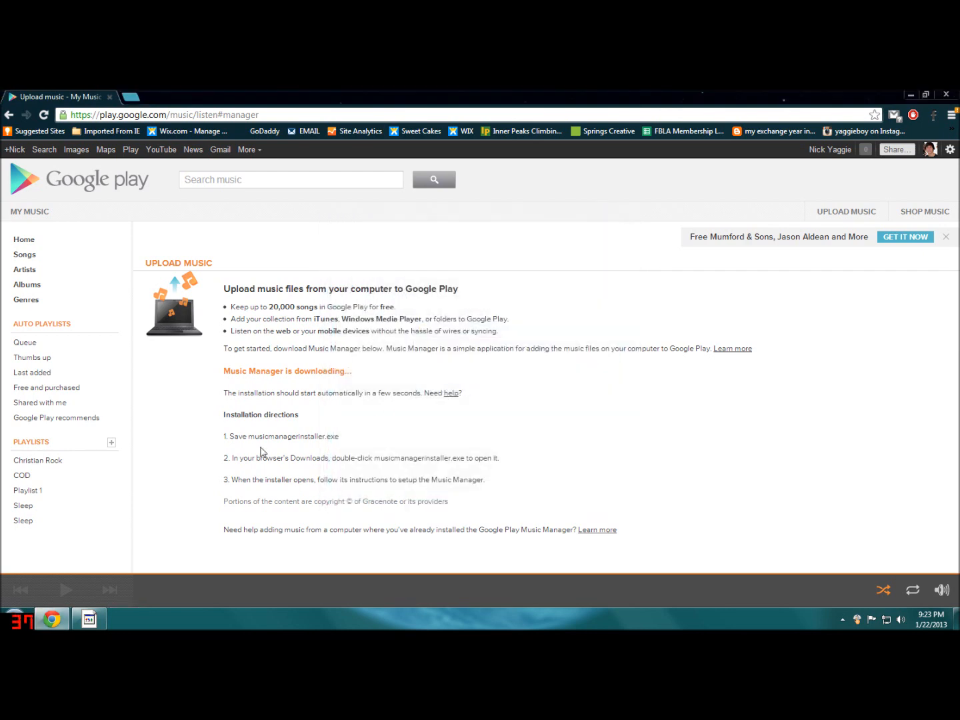
{"action": "left_click", "coordinate": [16, 619]}
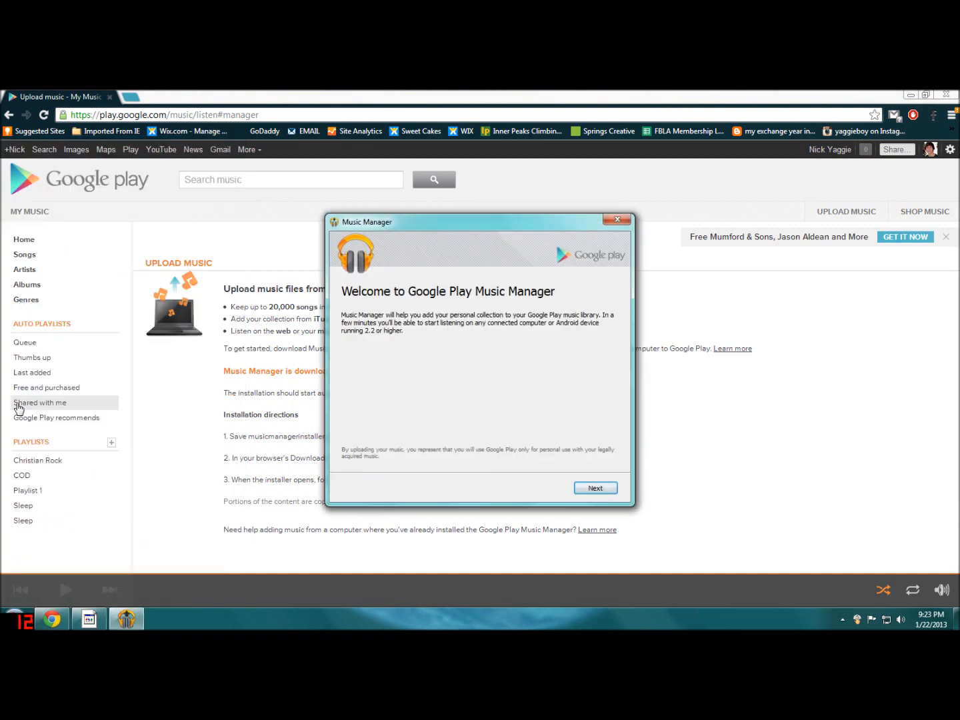
{"action": "left_click", "coordinate": [593, 488]}
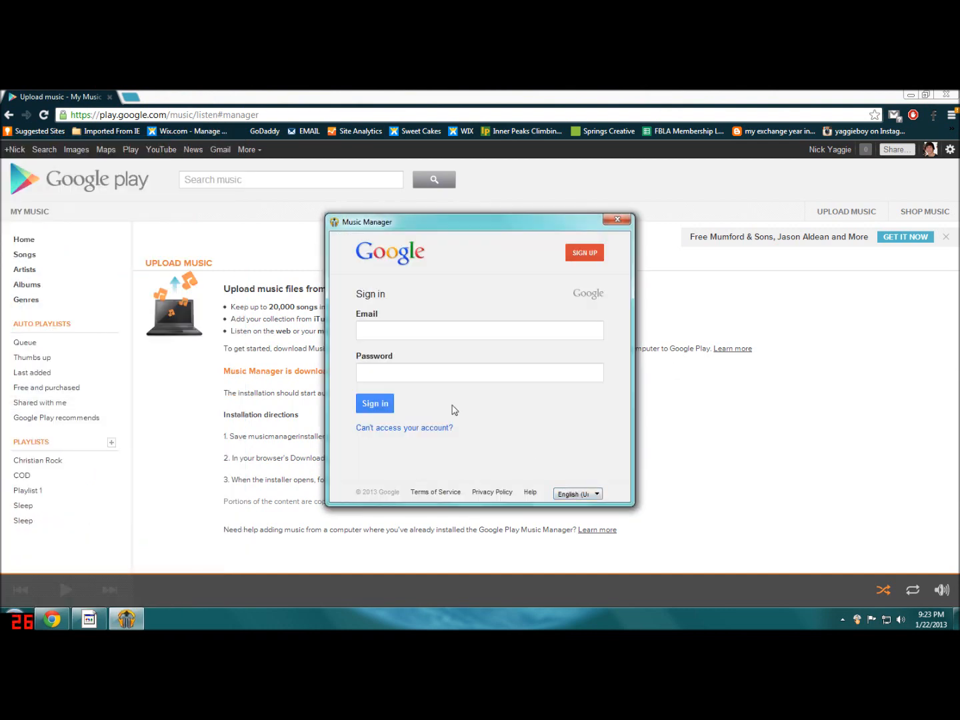
{"action": "type", "text": "yaggi"}
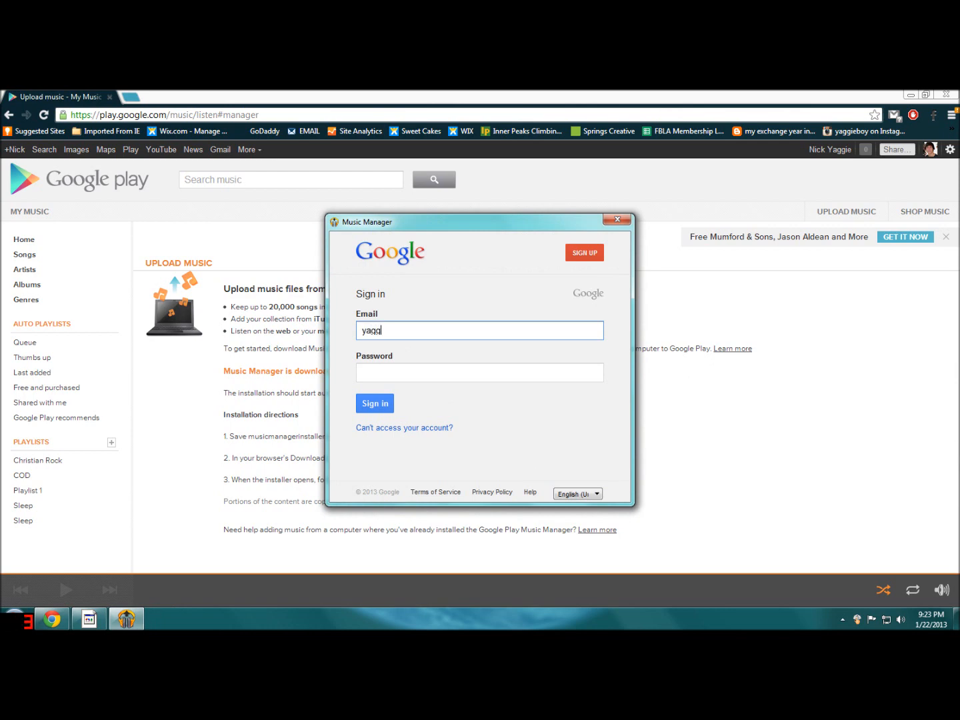
{"action": "type", "text": "ienick@g"}
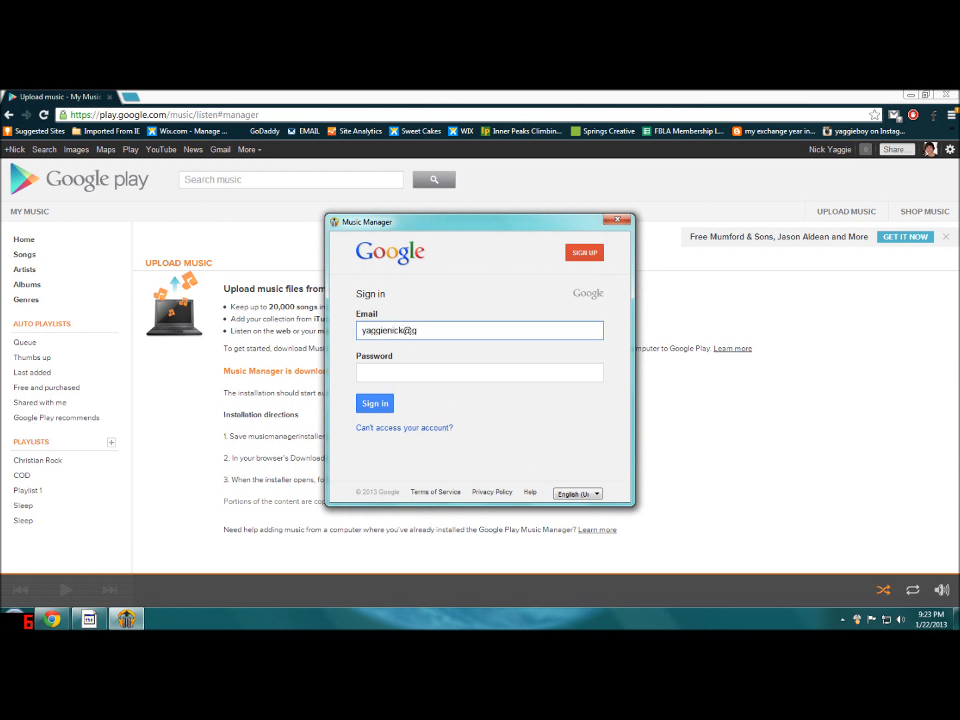
{"action": "left_click", "coordinate": [374, 403]}
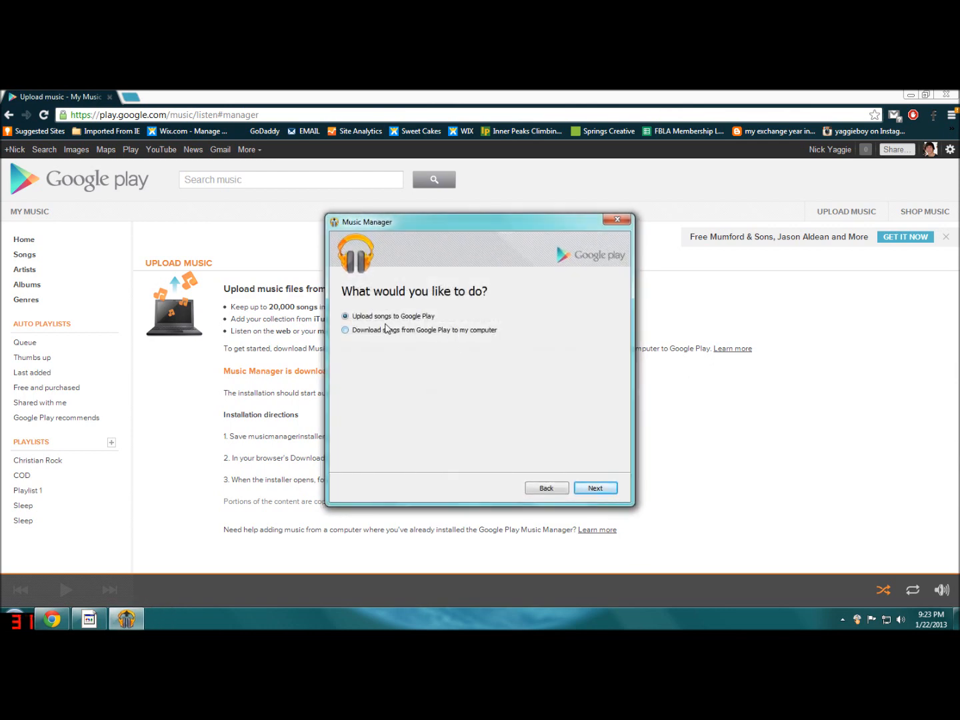
Choose downloading songs and set My Music > Google Play as the manually selected download folder.
{"action": "left_click", "coordinate": [347, 330]}
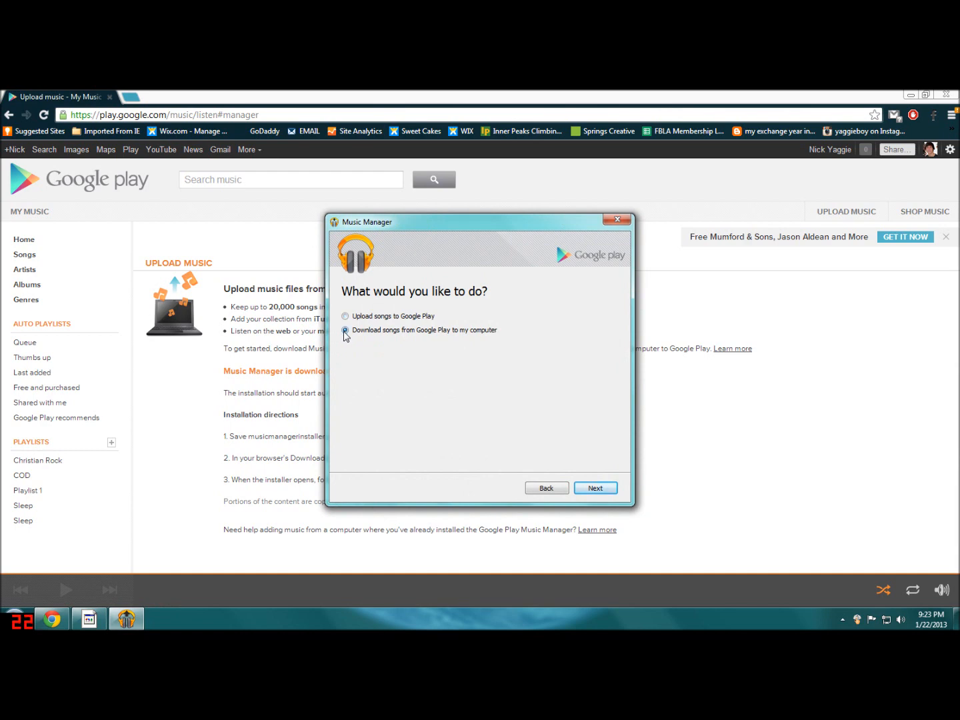
{"action": "left_click", "coordinate": [595, 488]}
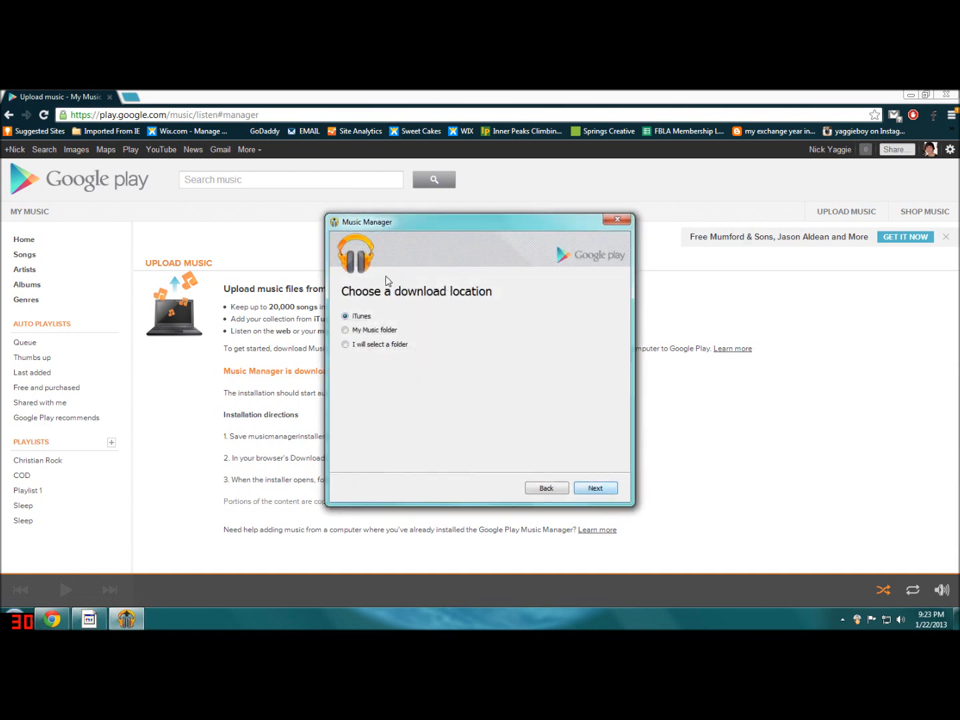
{"action": "left_click", "coordinate": [345, 344]}
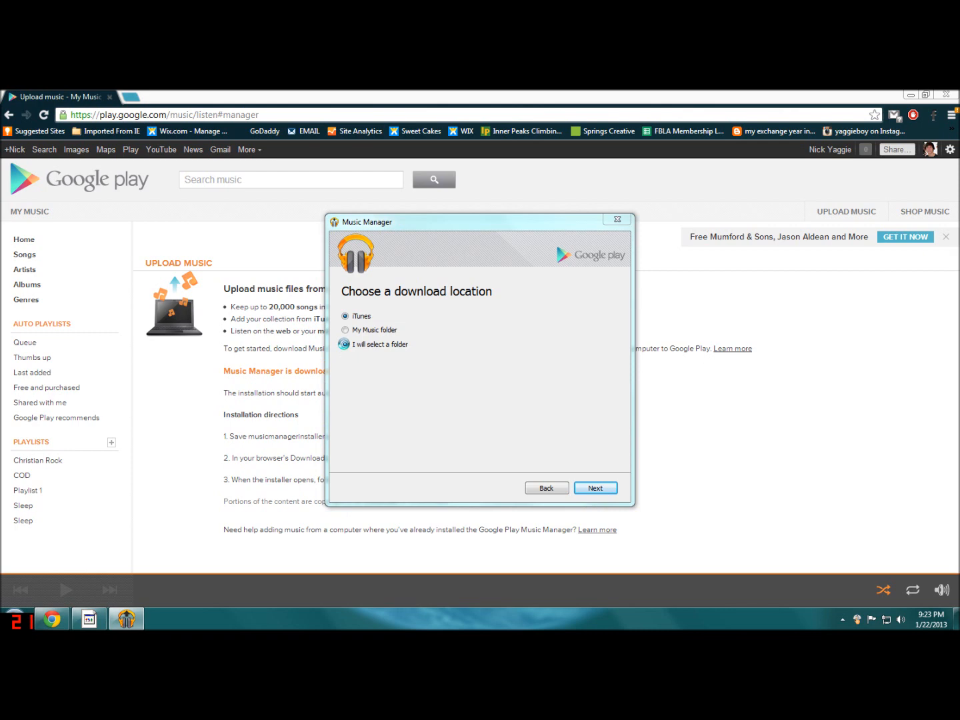
{"action": "left_click", "coordinate": [595, 488]}
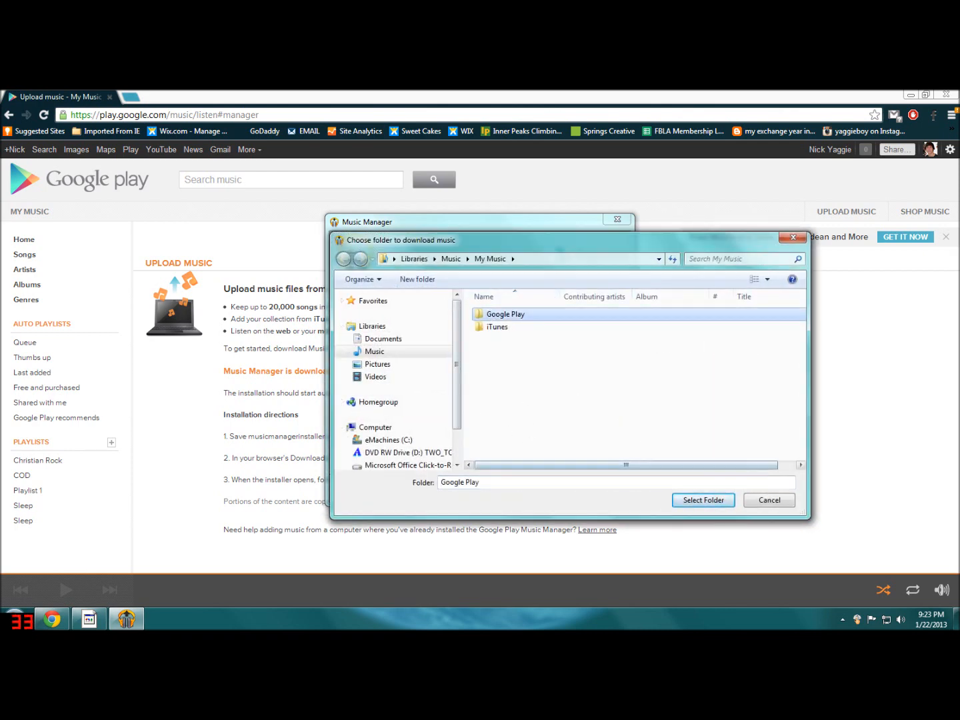
{"action": "left_click", "coordinate": [701, 500]}
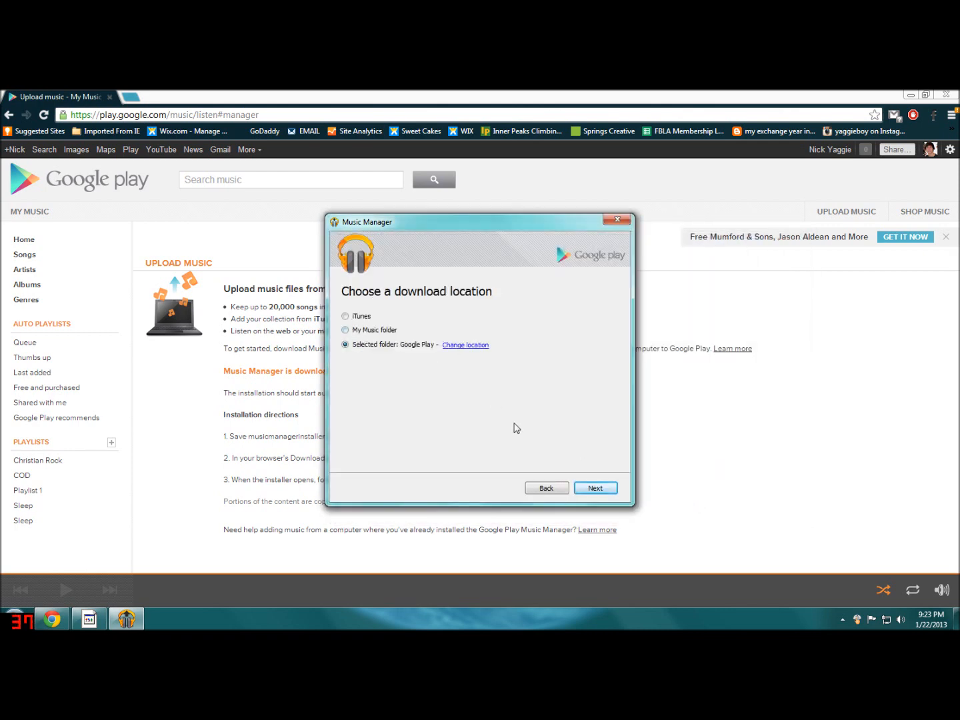
{"action": "left_click", "coordinate": [595, 488]}
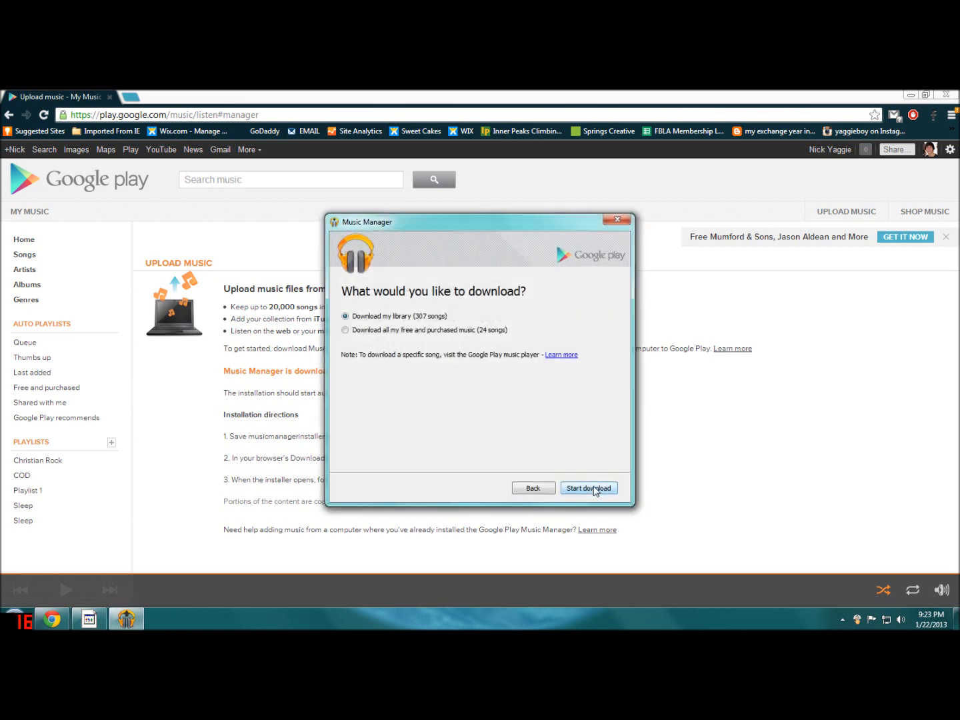
{"action": "mouse_move", "coordinate": [515, 405]}
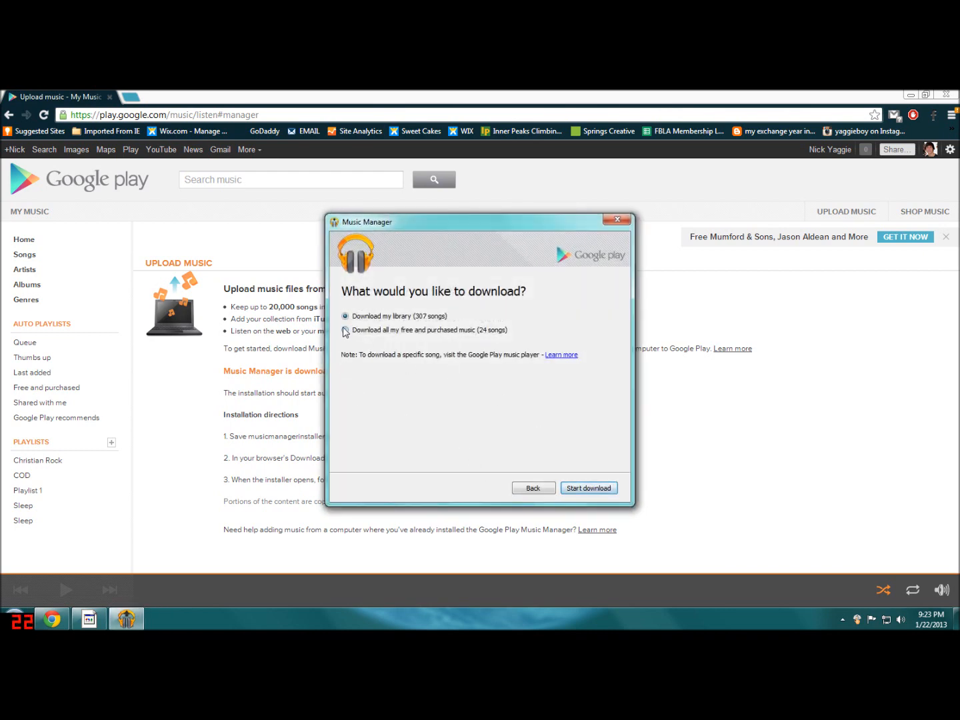
Select 'Download all my free and purchased music' and start the 24-song download.
{"action": "left_click", "coordinate": [347, 330]}
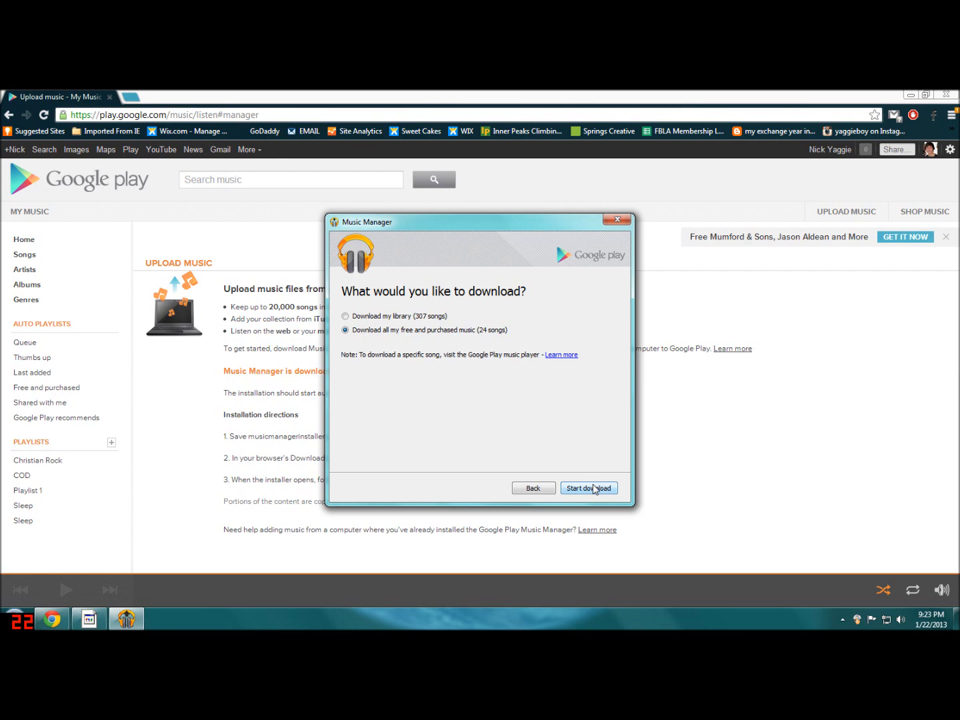
{"action": "left_click", "coordinate": [590, 488]}
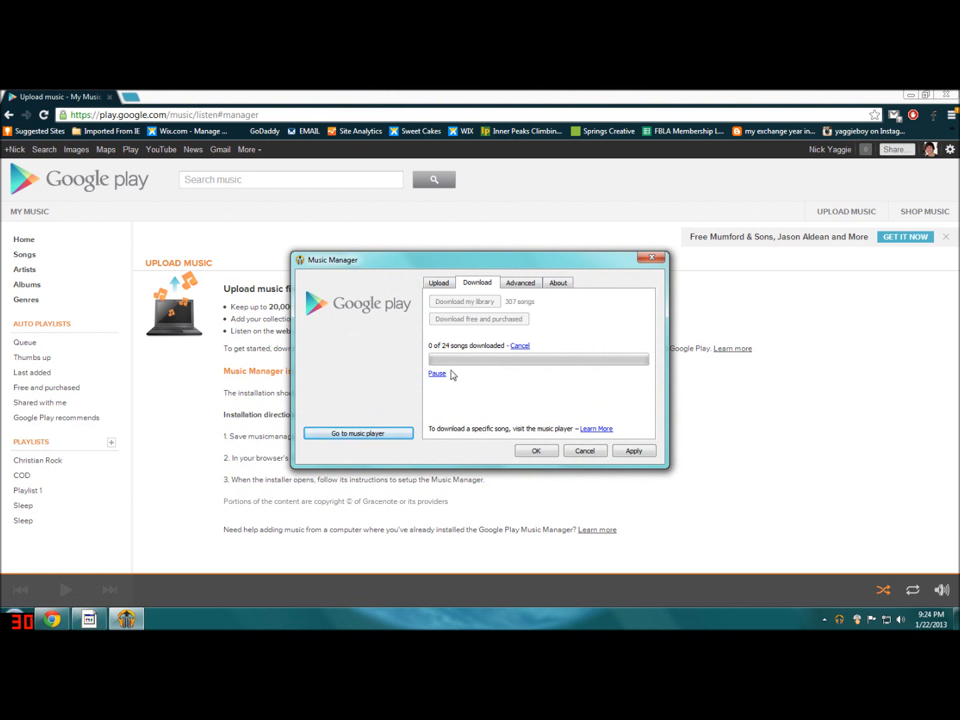
{"action": "mouse_move", "coordinate": [426, 360]}
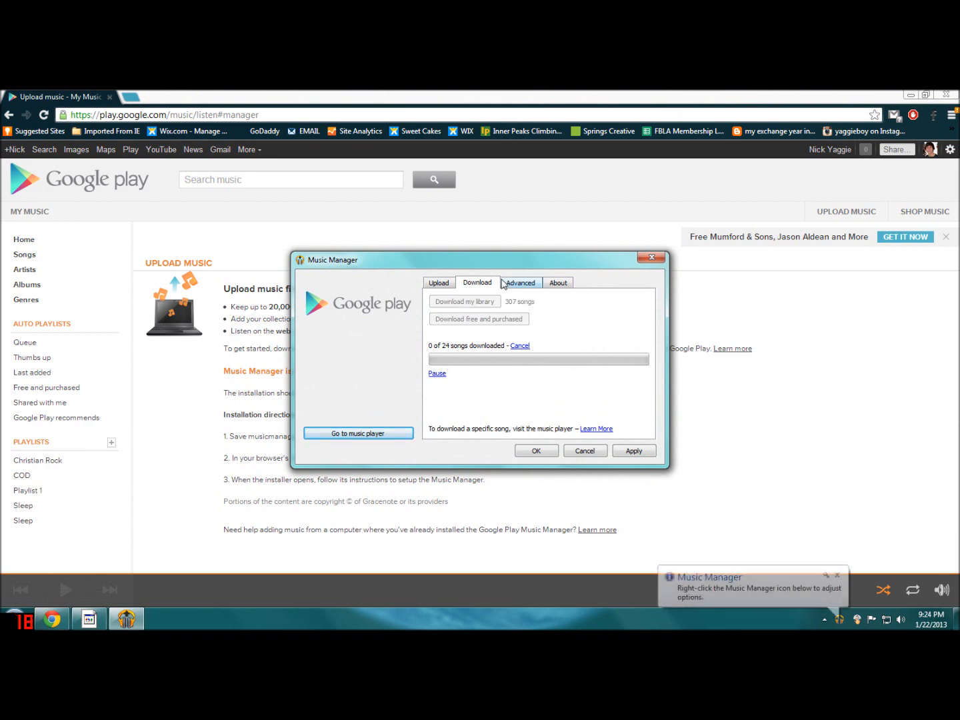
Review the Upload settings, then show Advanced settings with the bandwidth choices listed.
{"action": "left_click", "coordinate": [437, 283]}
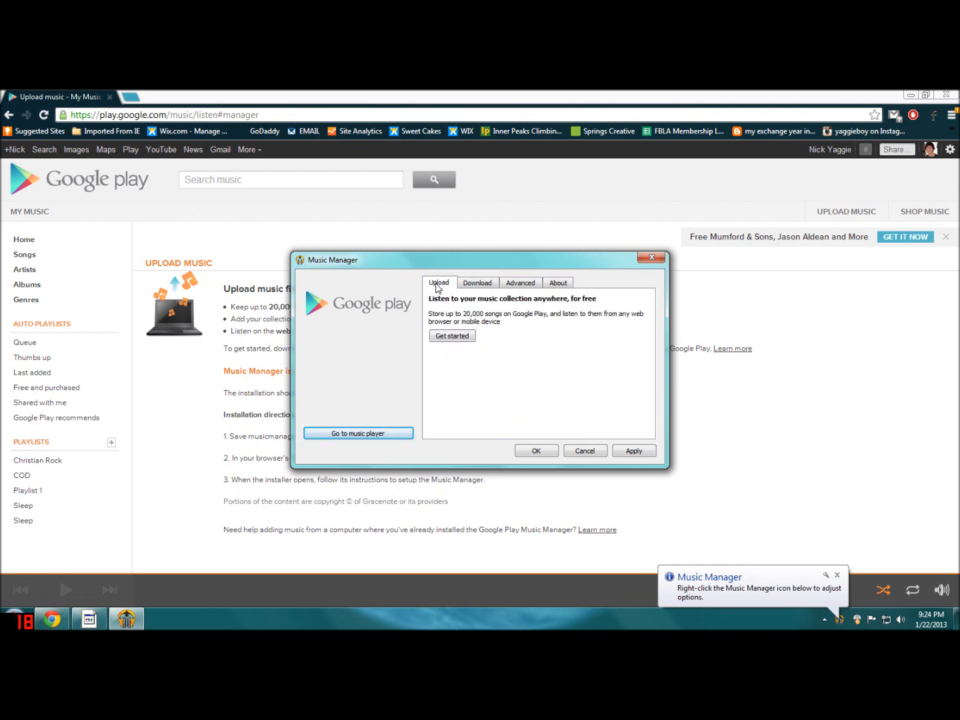
{"action": "mouse_move", "coordinate": [608, 403]}
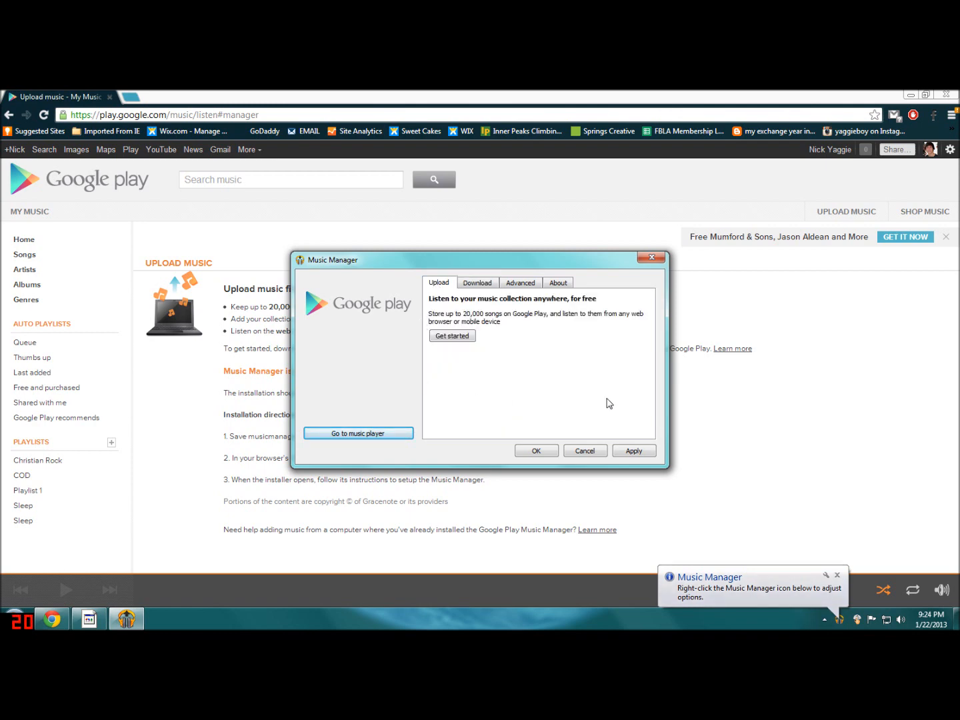
{"action": "left_click", "coordinate": [520, 283]}
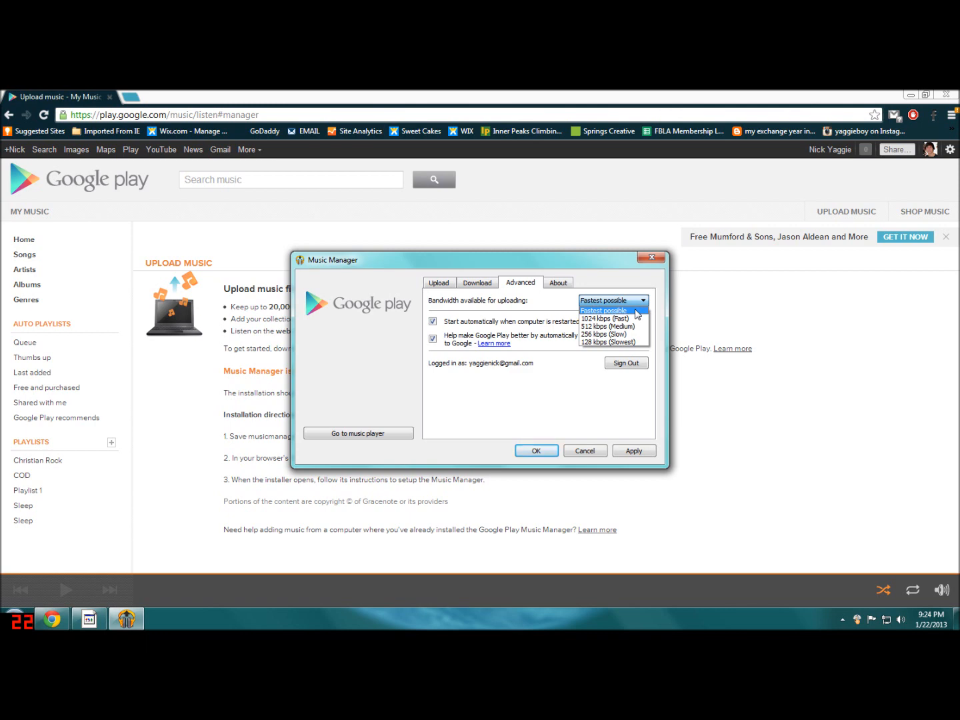
{"action": "mouse_move", "coordinate": [448, 295]}
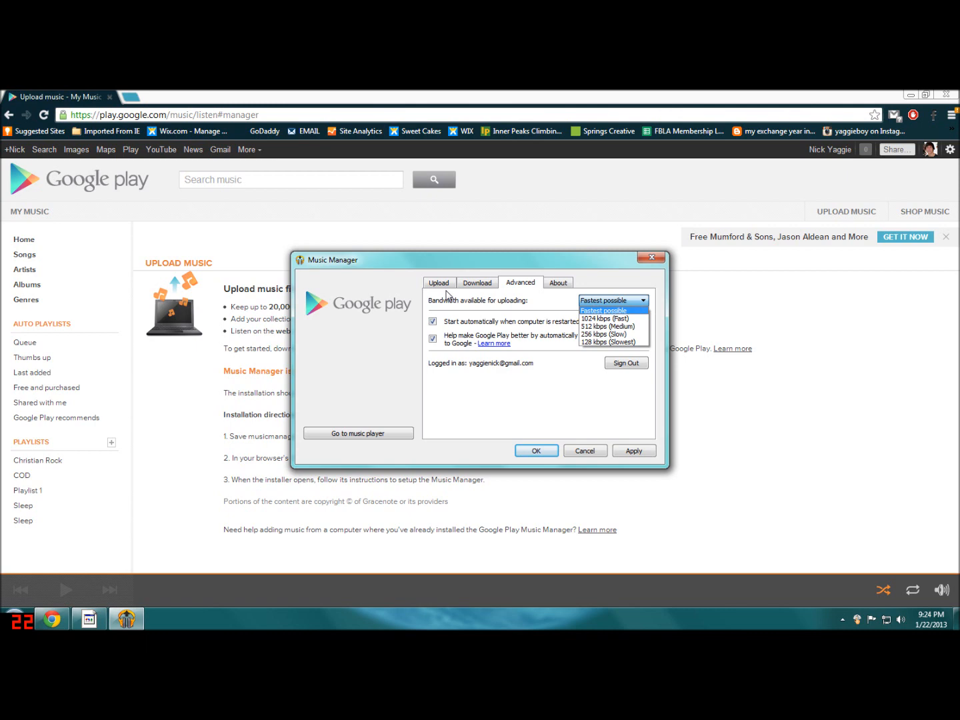
{"action": "mouse_move", "coordinate": [536, 294]}
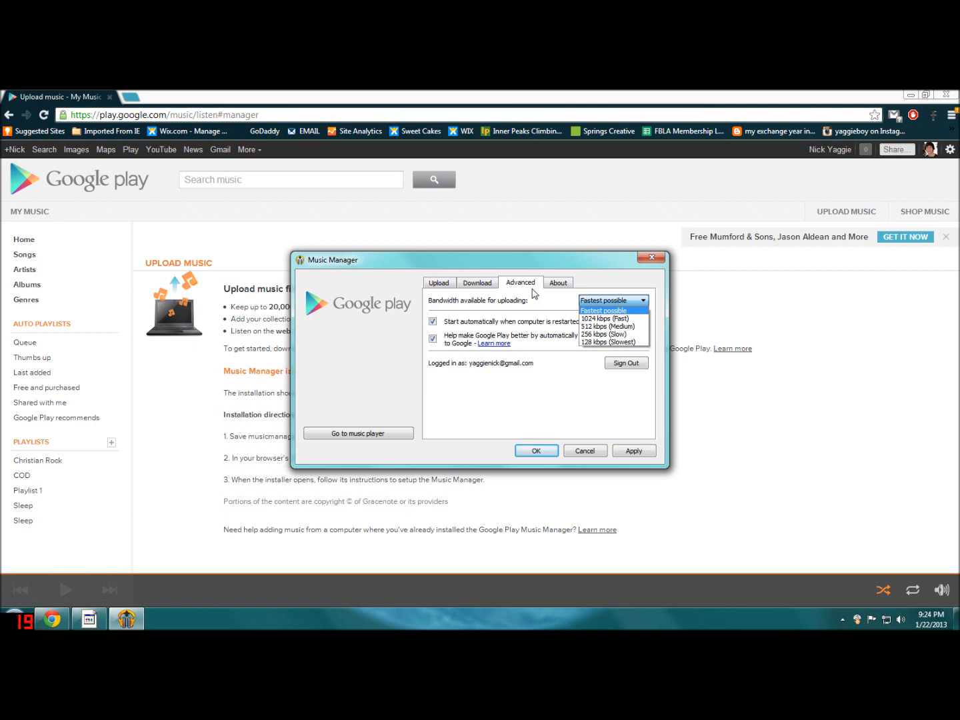
Keep upload bandwidth at Fastest possible and collapse the speed list.
{"action": "left_click", "coordinate": [603, 310]}
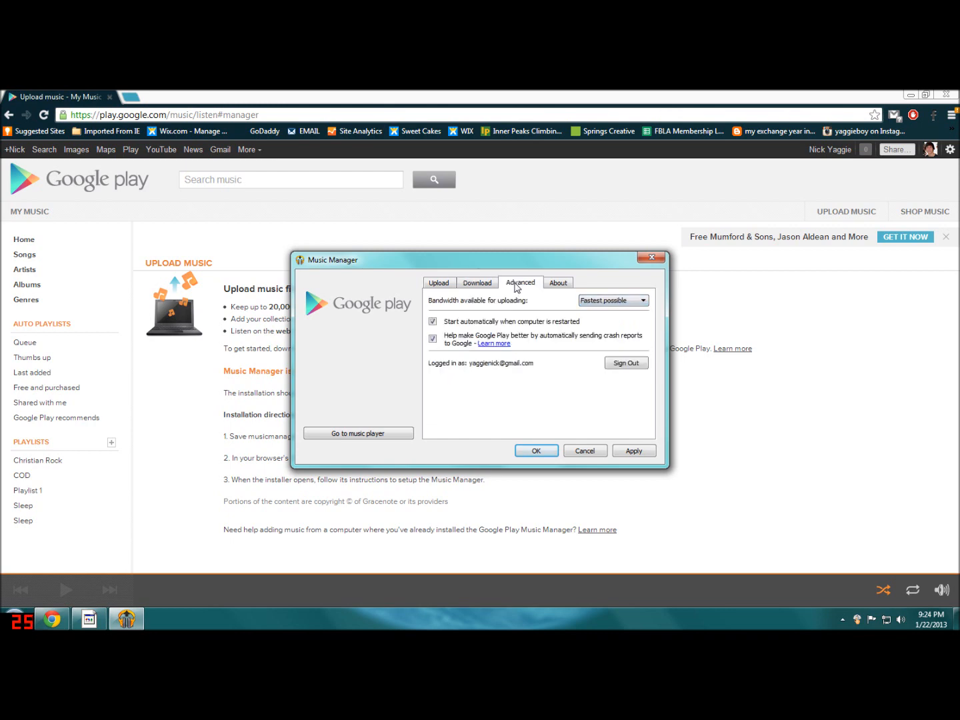
{"action": "left_click", "coordinate": [432, 322]}
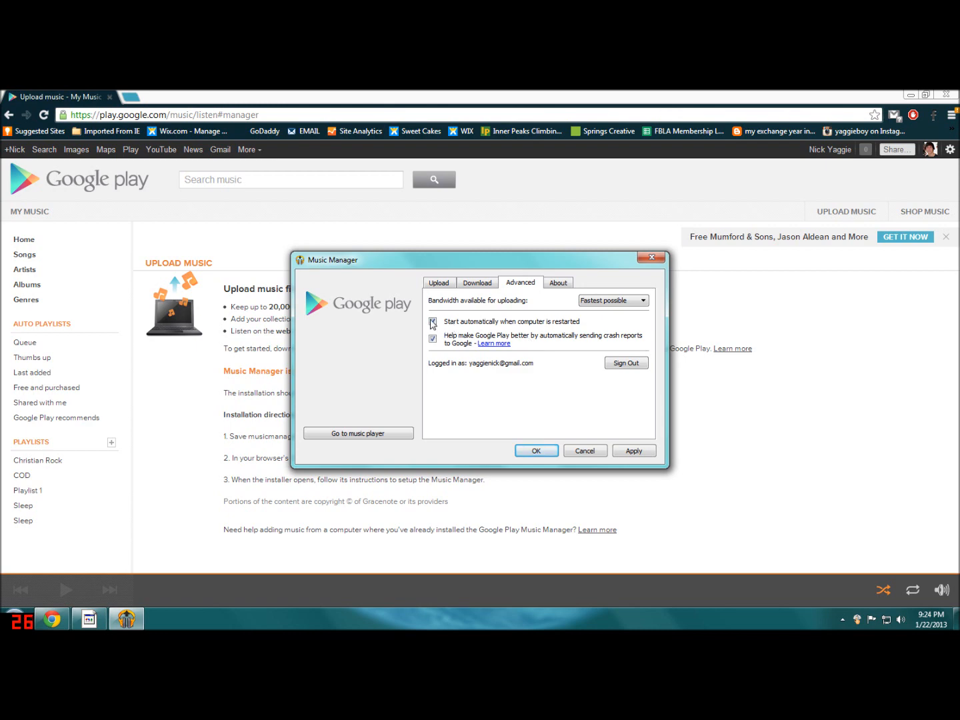
{"action": "left_click", "coordinate": [432, 321]}
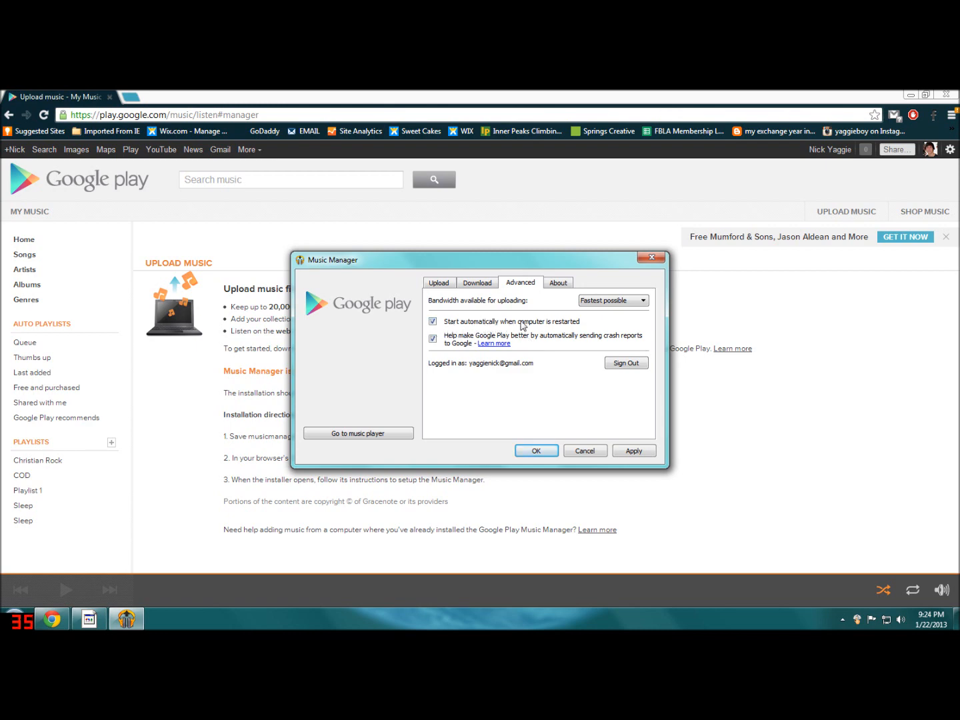
{"action": "left_click", "coordinate": [432, 320]}
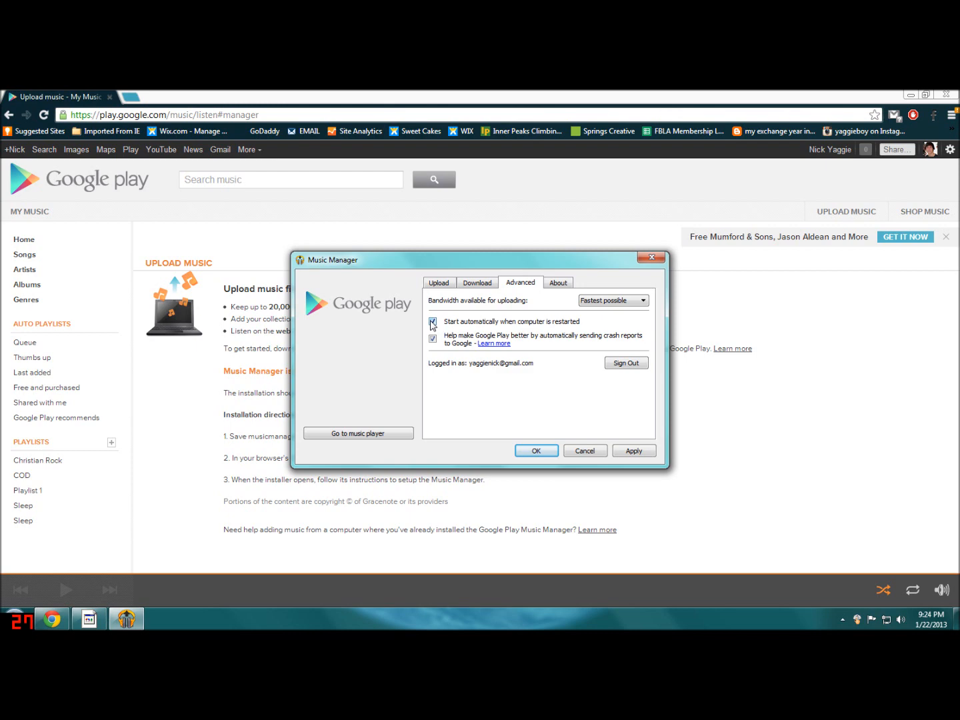
{"action": "left_click", "coordinate": [433, 322]}
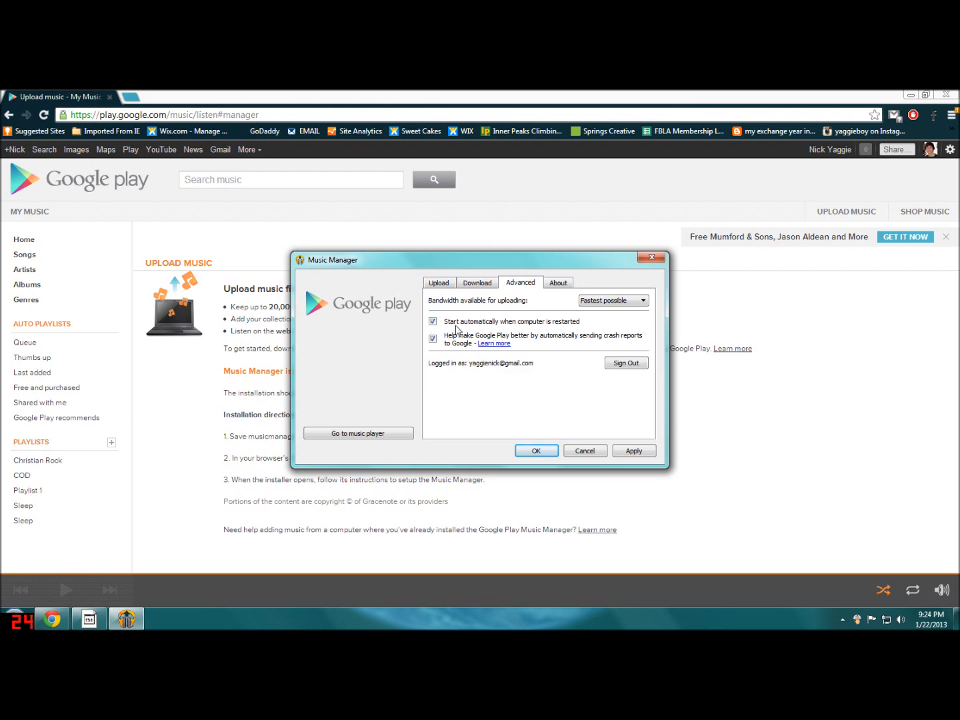
{"action": "mouse_move", "coordinate": [578, 330]}
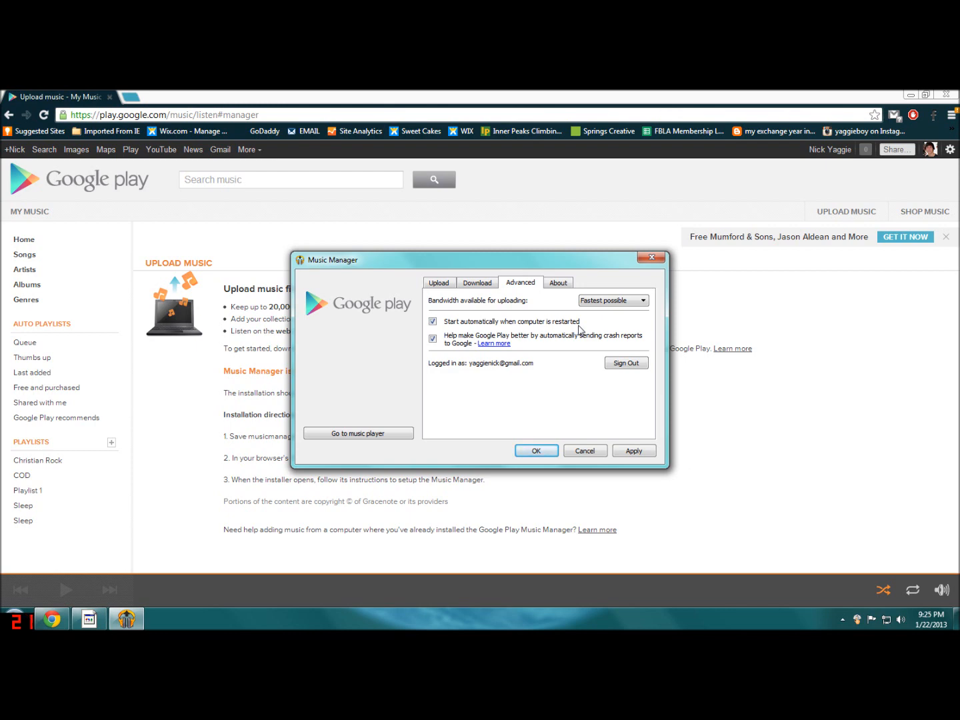
{"action": "mouse_move", "coordinate": [521, 380]}
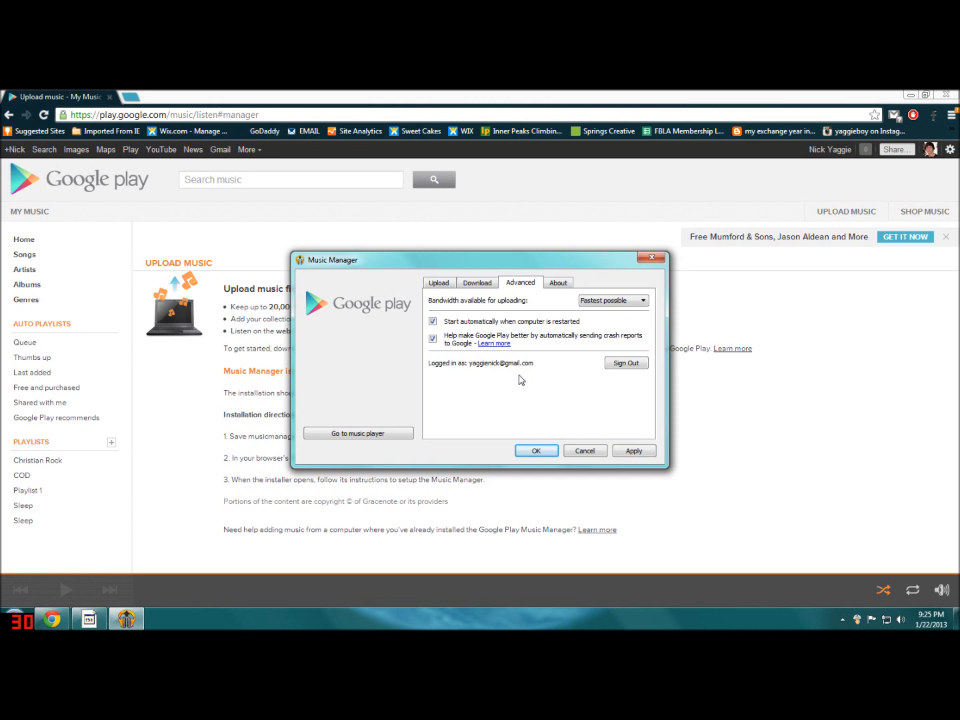